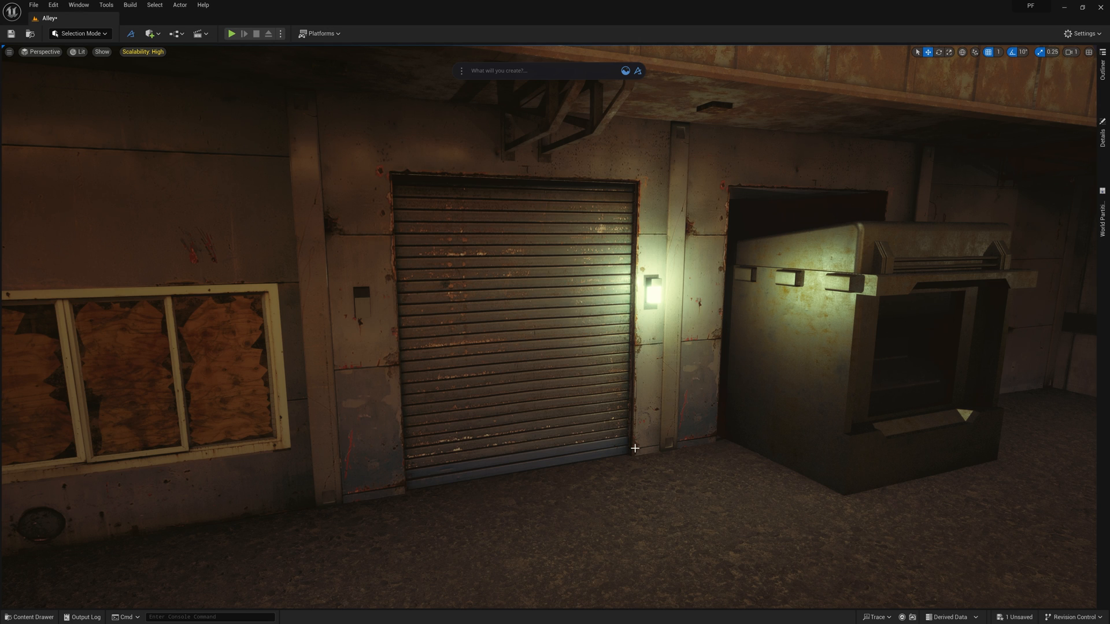
{"action": "mouse_move", "coordinate": [623, 98]}
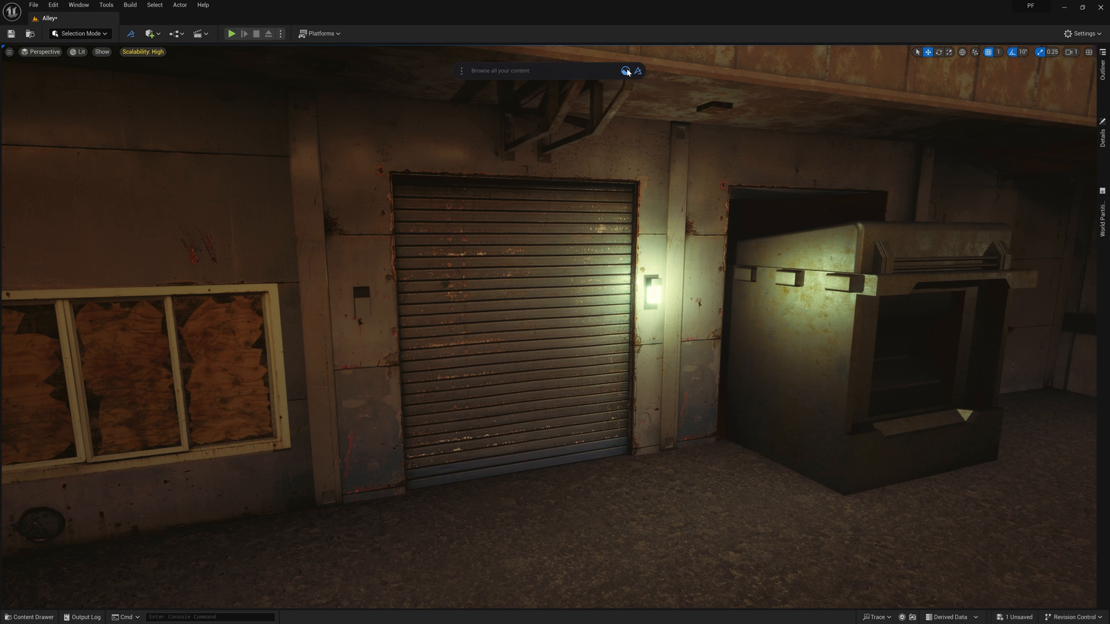
Search the Dash content library for 'barrier' and pick a barrier asset for the alley
{"action": "left_click", "coordinate": [624, 71]}
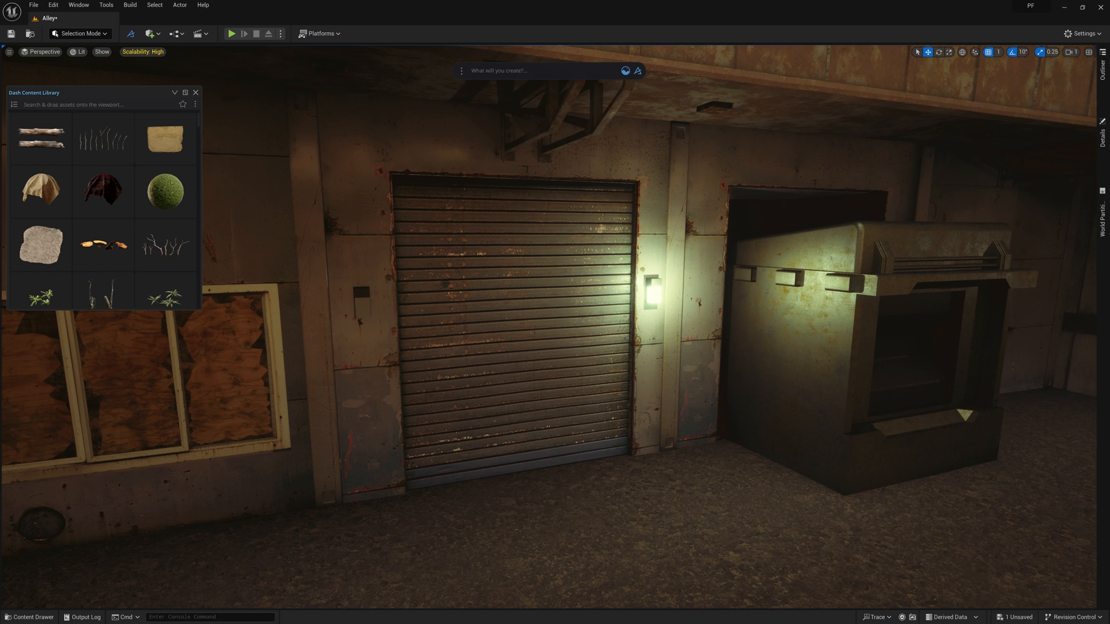
{"action": "type", "text": "barrier"}
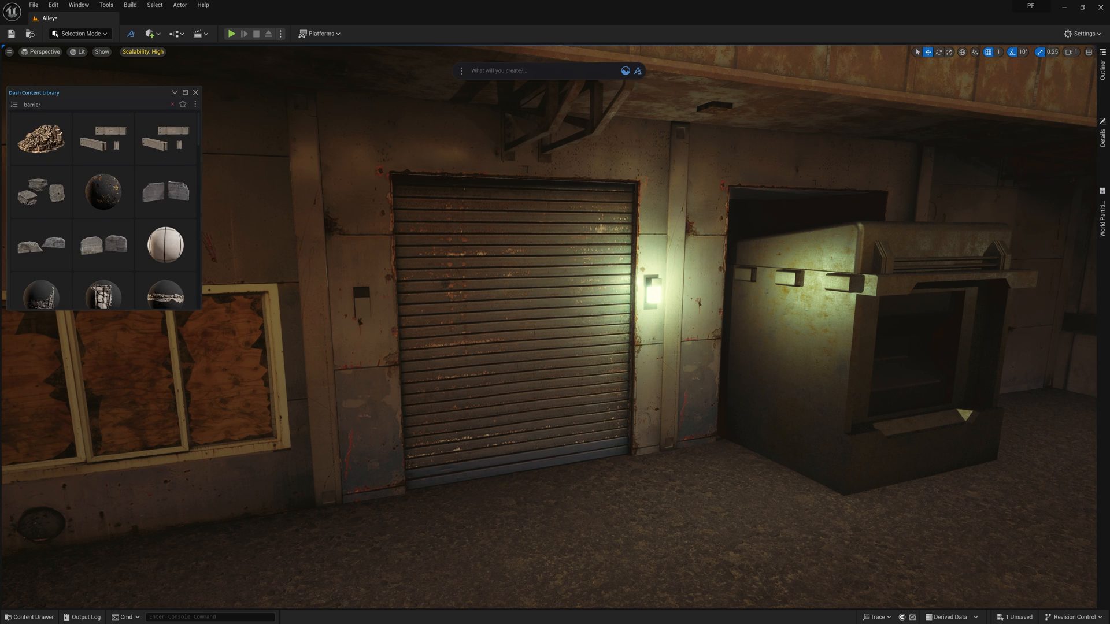
{"action": "scroll", "scroll_direction": "down", "scroll_amount": 3}
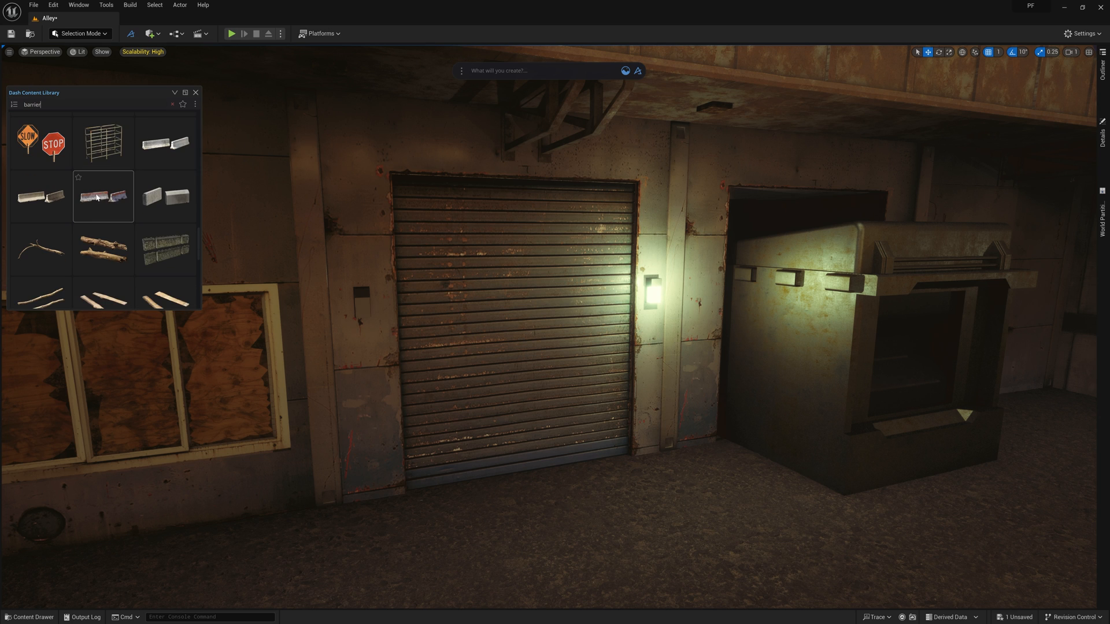
{"action": "left_click", "coordinate": [103, 196]}
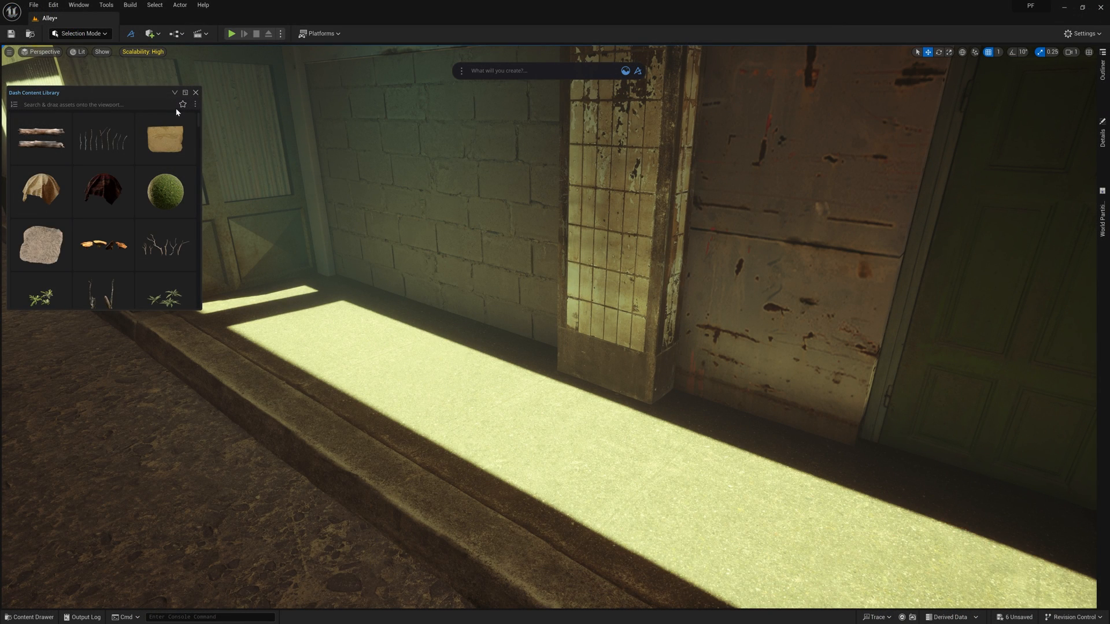
Search 'box' in the library and drop the television asset onto the alley floor by the curb
{"action": "left_click", "coordinate": [173, 92]}
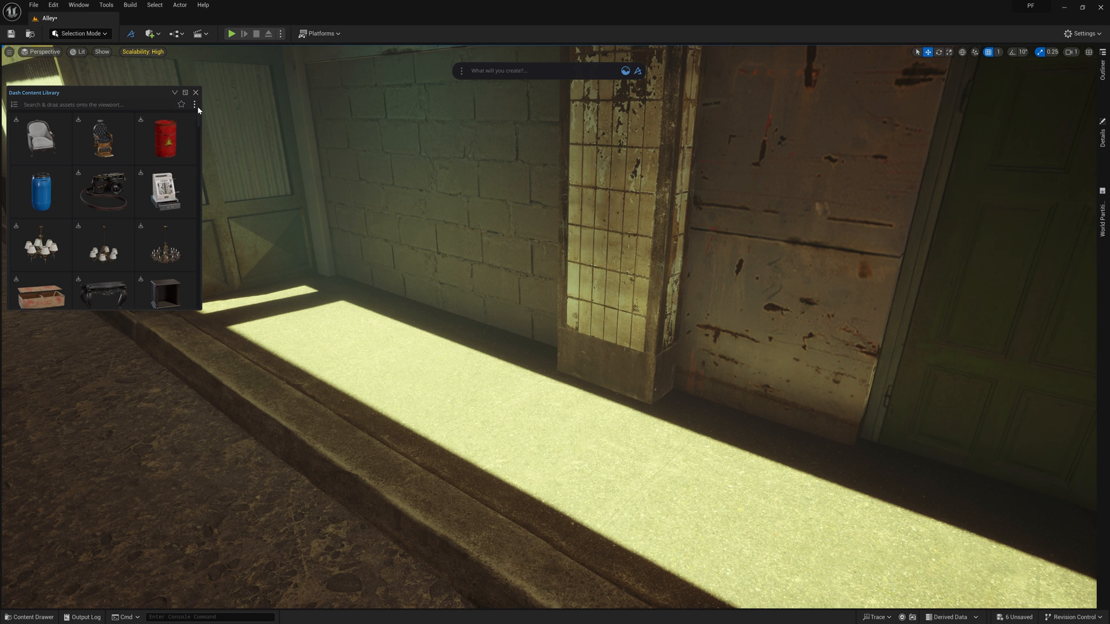
{"action": "scroll", "scroll_direction": "down", "scroll_amount": 3}
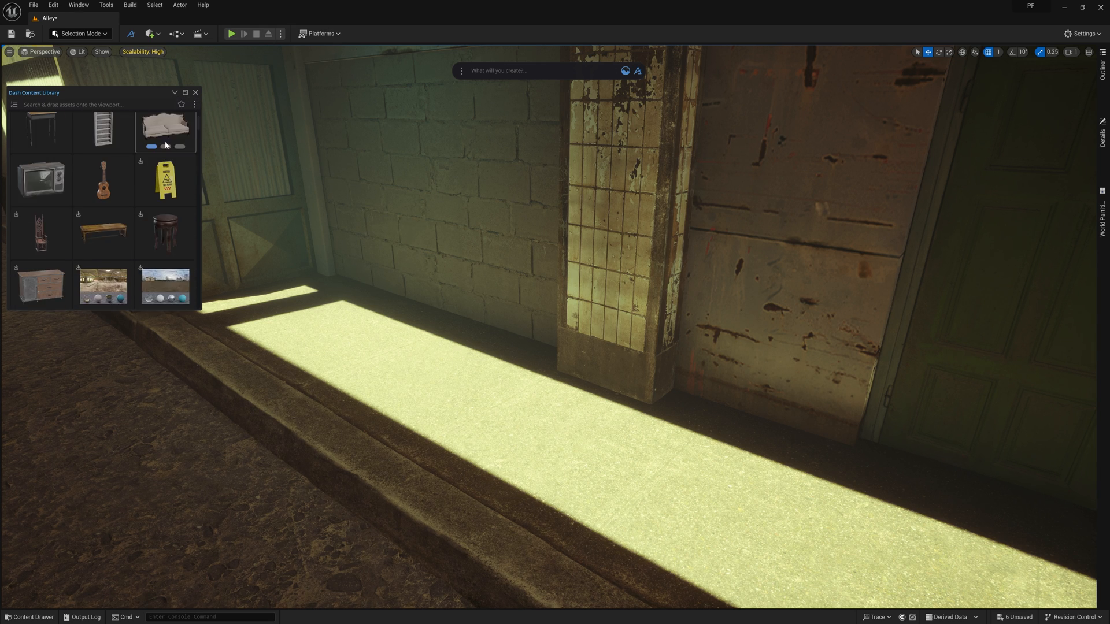
{"action": "scroll", "scroll_direction": "down", "scroll_amount": 3}
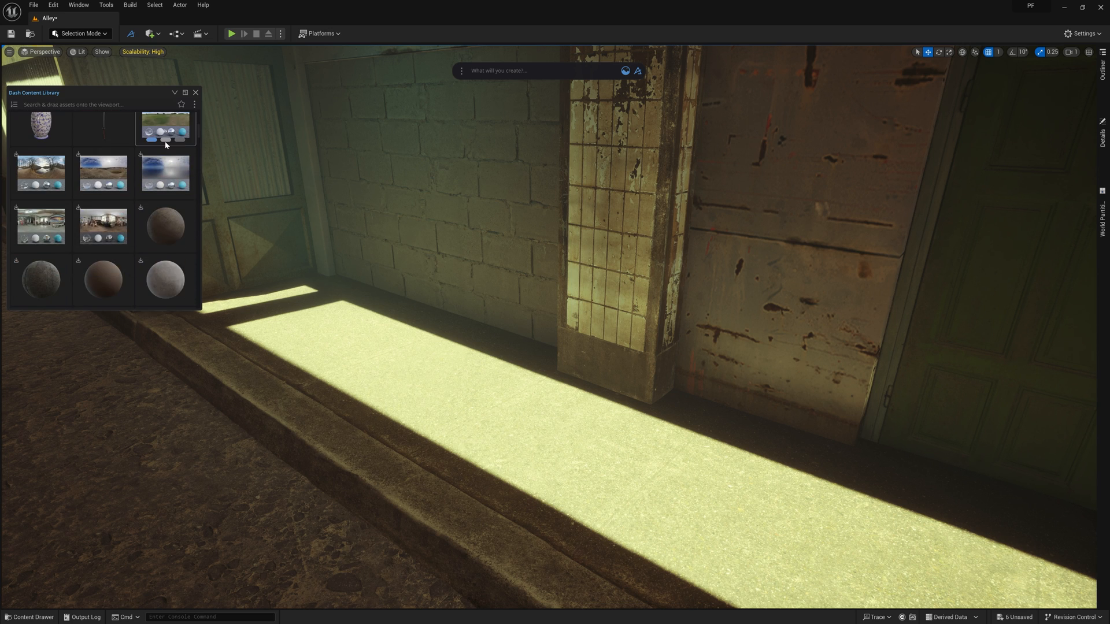
{"action": "scroll", "scroll_direction": "down", "scroll_amount": 3}
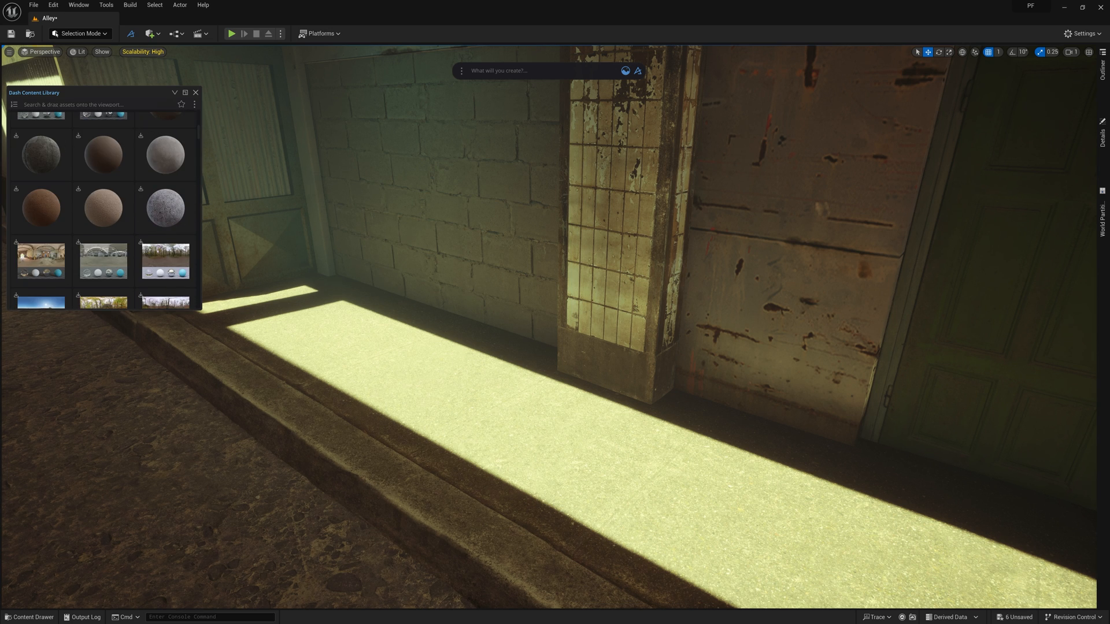
{"action": "type", "text": "box"}
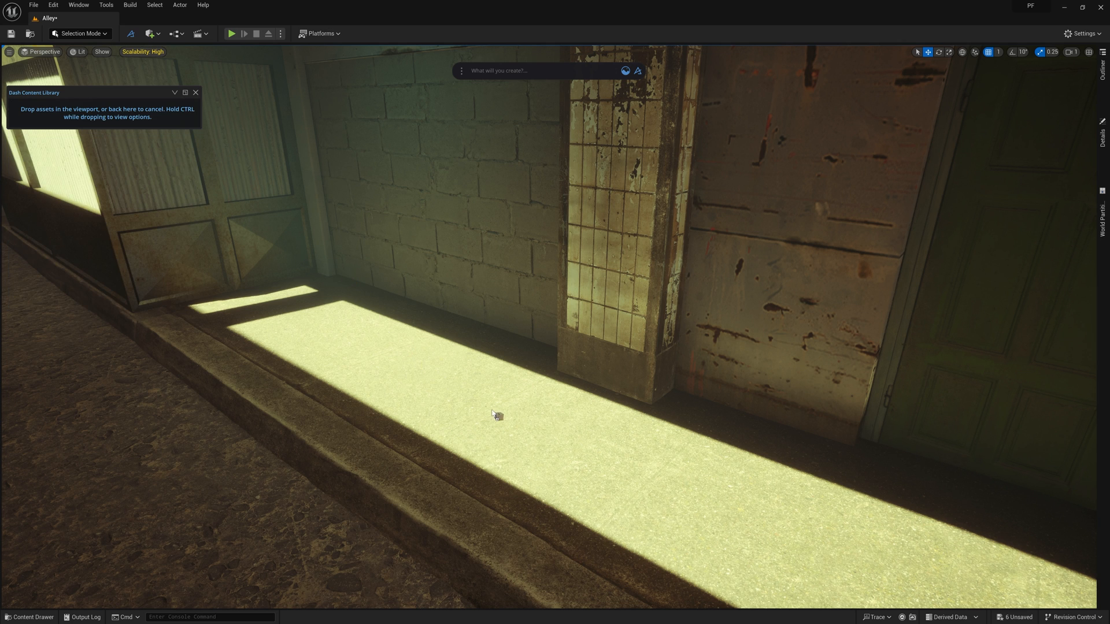
{"action": "left_click", "coordinate": [496, 419]}
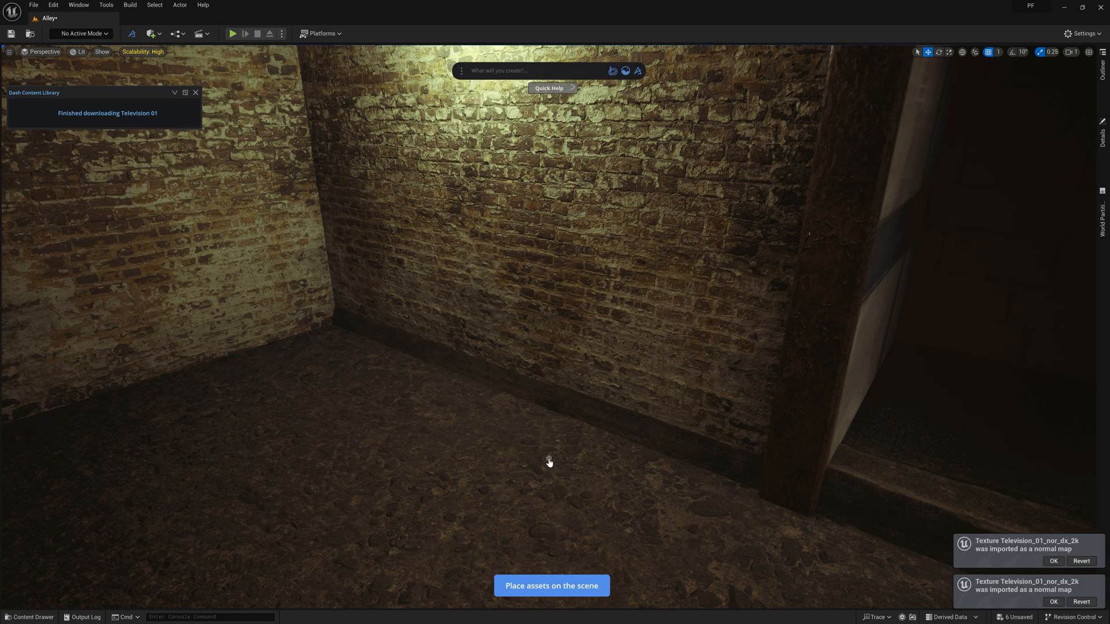
{"action": "left_click", "coordinate": [550, 585]}
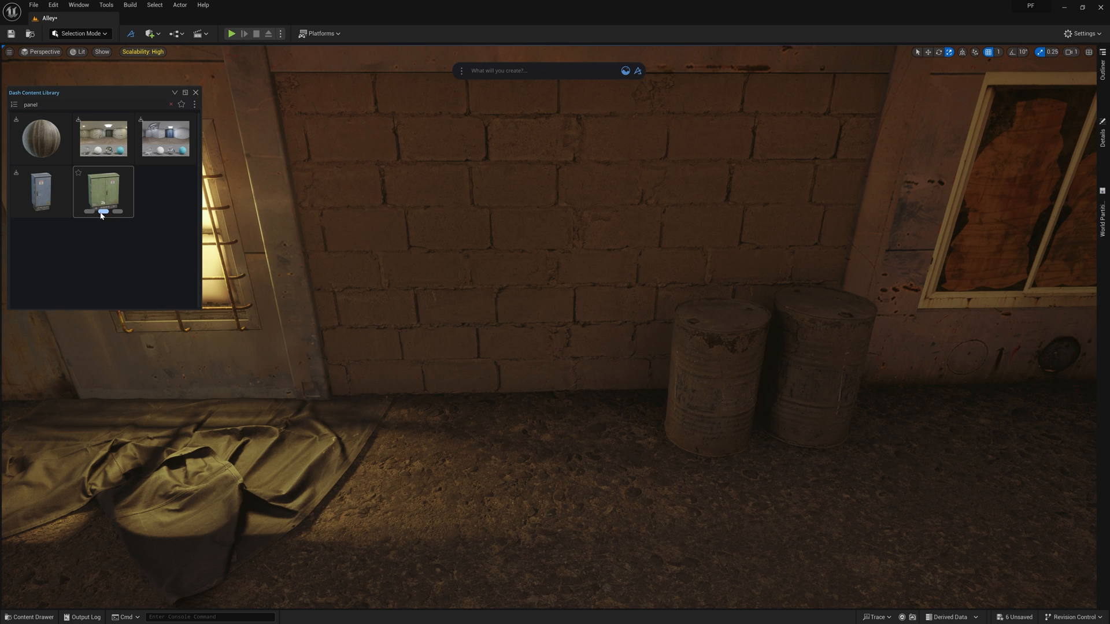
Get the green electrical cabinet asset to stand against the brick wall
{"action": "left_click", "coordinate": [104, 192]}
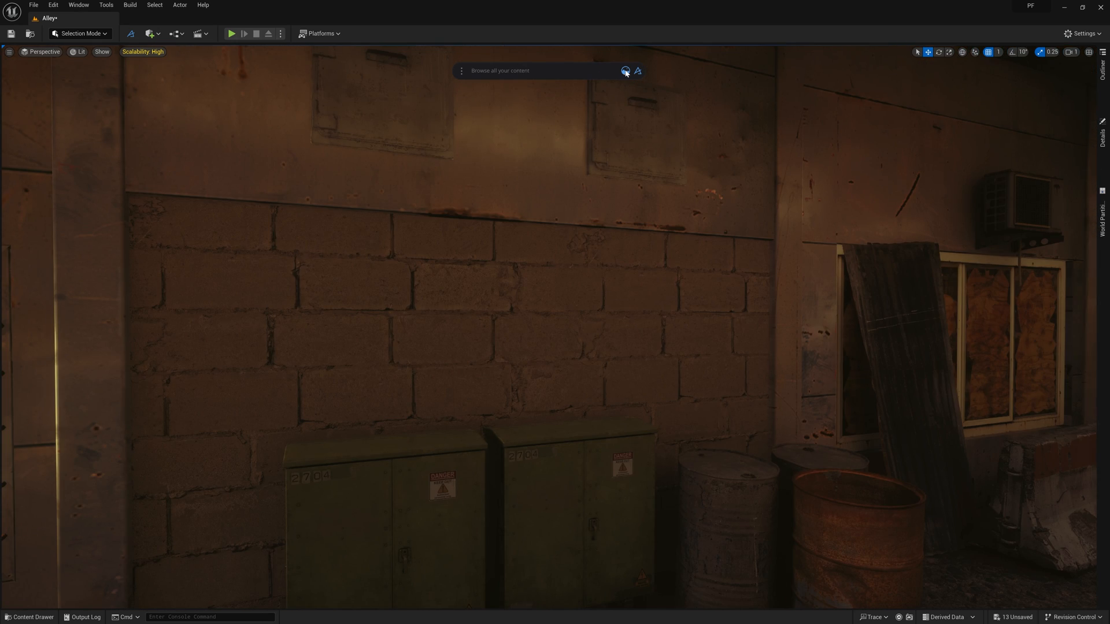
Search 'decal' and drag the lightning-bolt/skull decal onto the electrical box, then look up 'garbage'
{"action": "left_click", "coordinate": [625, 70]}
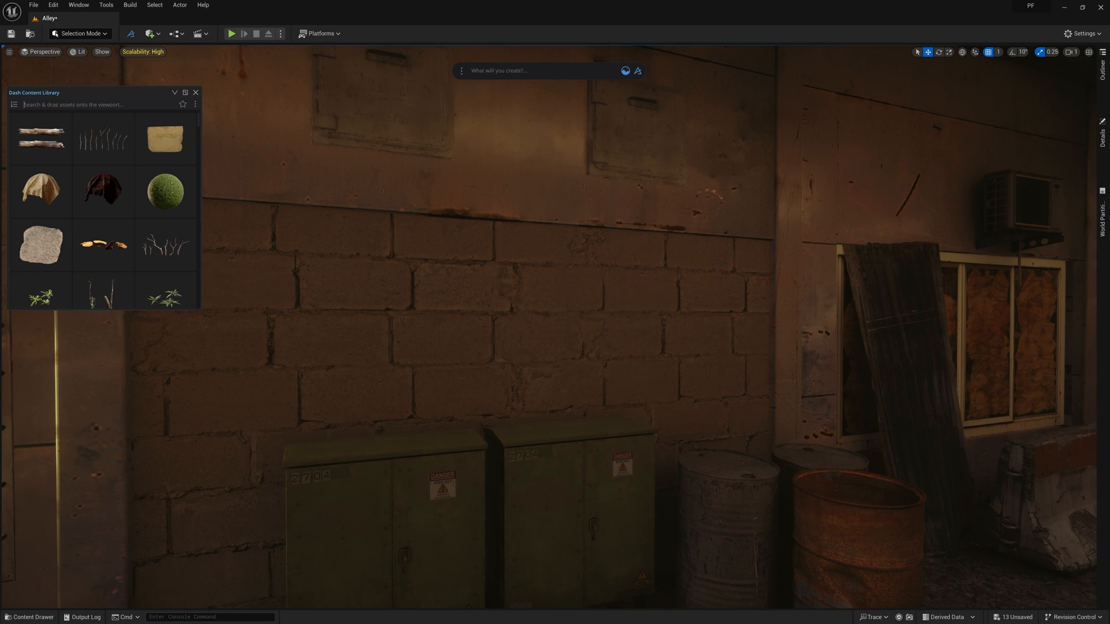
{"action": "type", "text": "decal"}
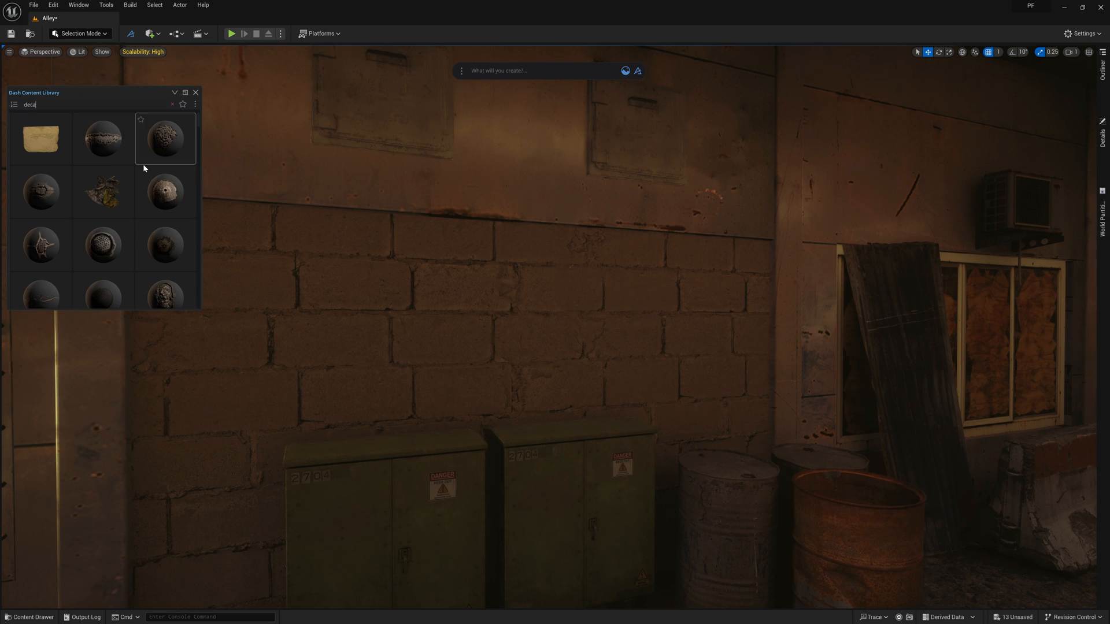
{"action": "scroll", "scroll_direction": "down", "scroll_amount": 3}
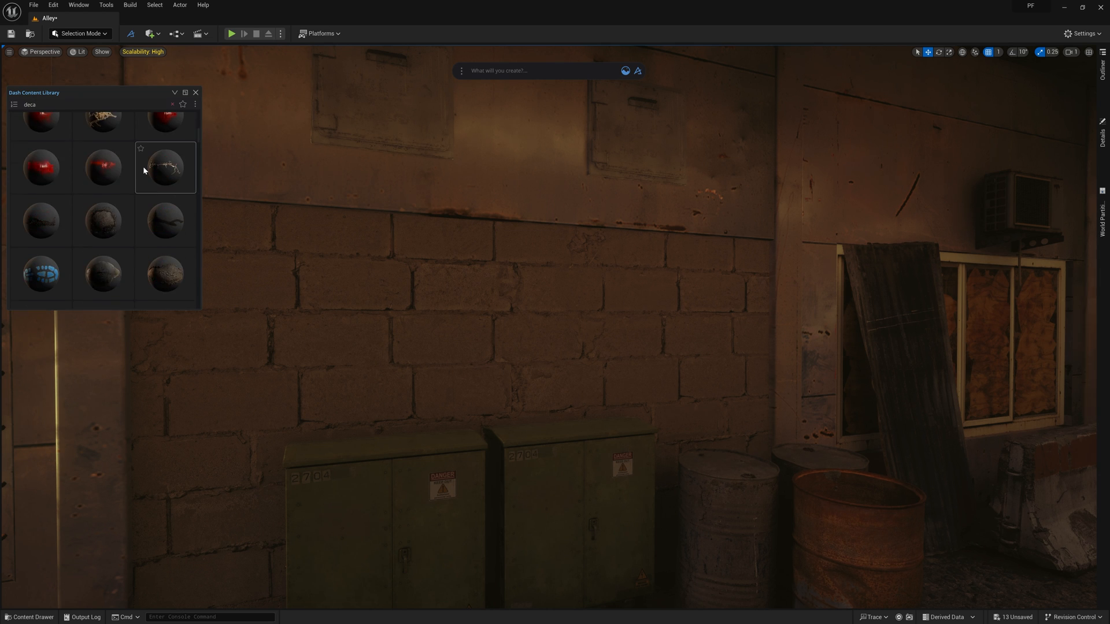
{"action": "scroll", "scroll_direction": "down", "scroll_amount": 3}
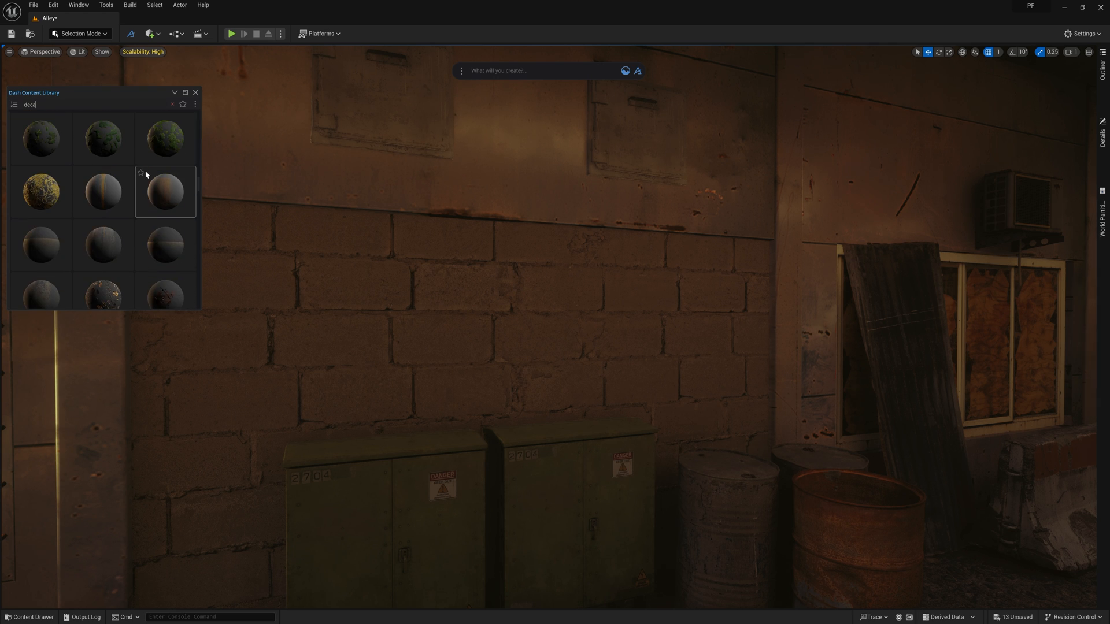
{"action": "mouse_move", "coordinate": [129, 194]}
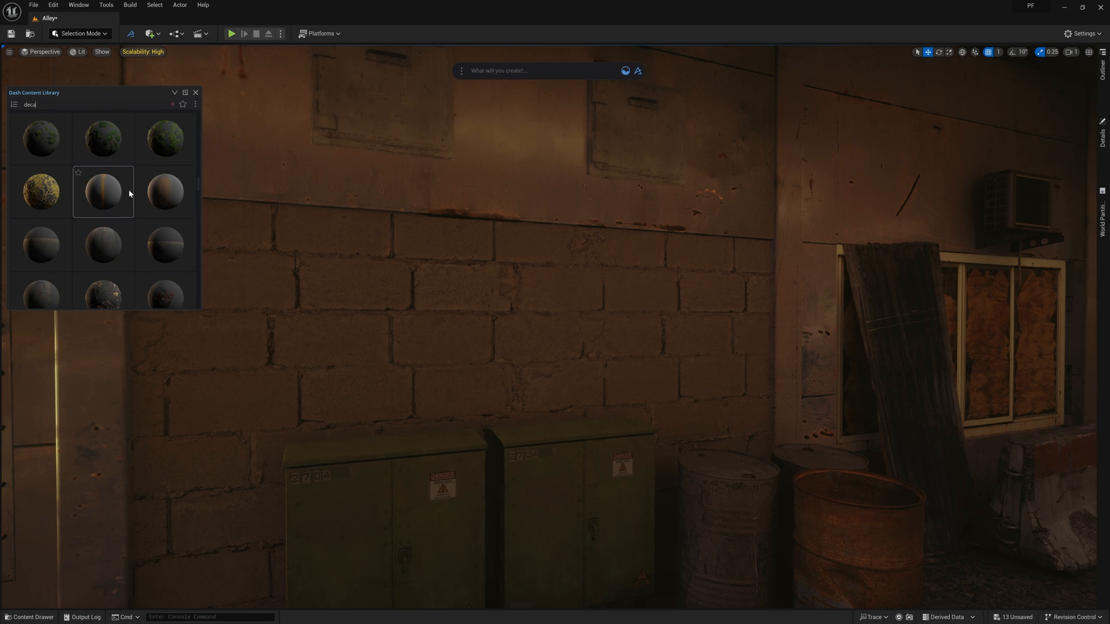
{"action": "left_click_drag", "start_coordinate": [103, 191], "coordinate": [489, 355]}
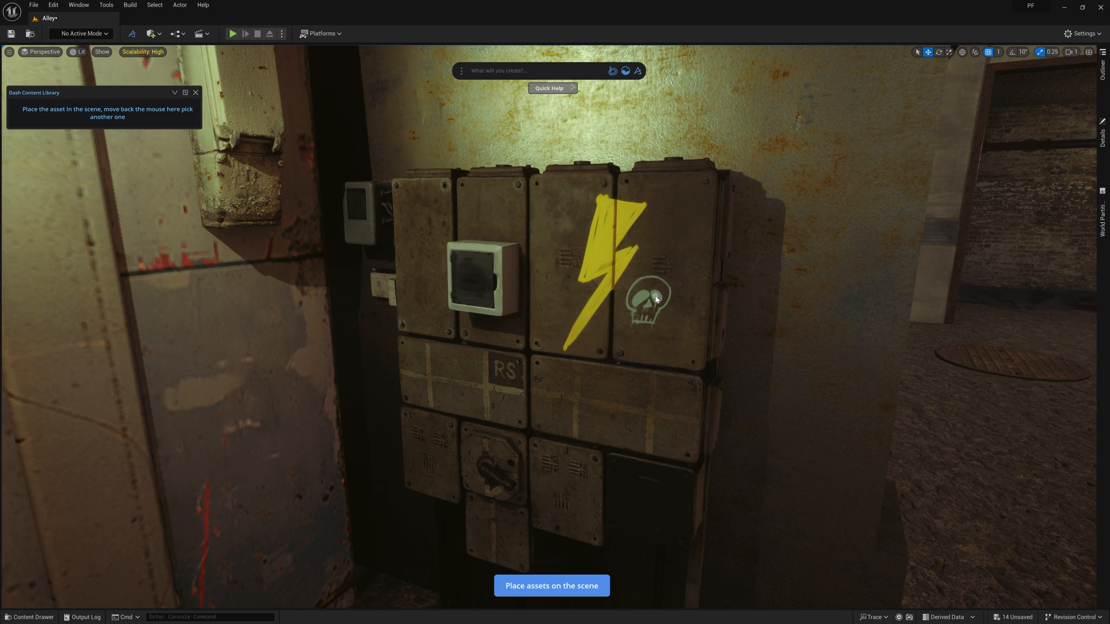
{"action": "type", "text": "garbage"}
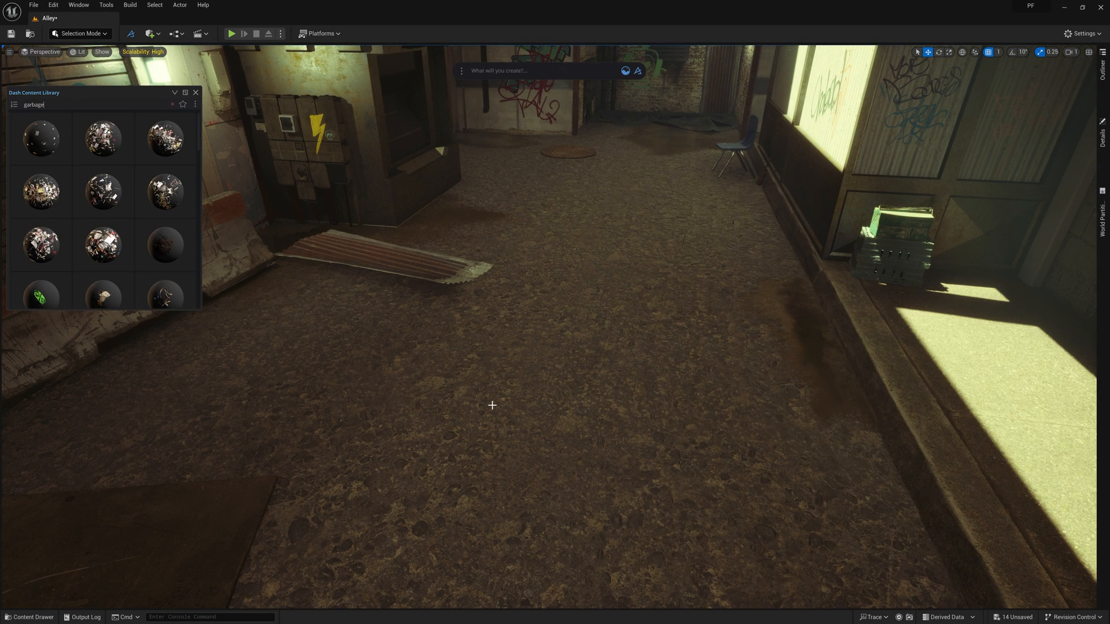
Pick the garbage decals and choose Scatter Here to spread them over the alley floor
{"action": "left_click", "coordinate": [103, 138]}
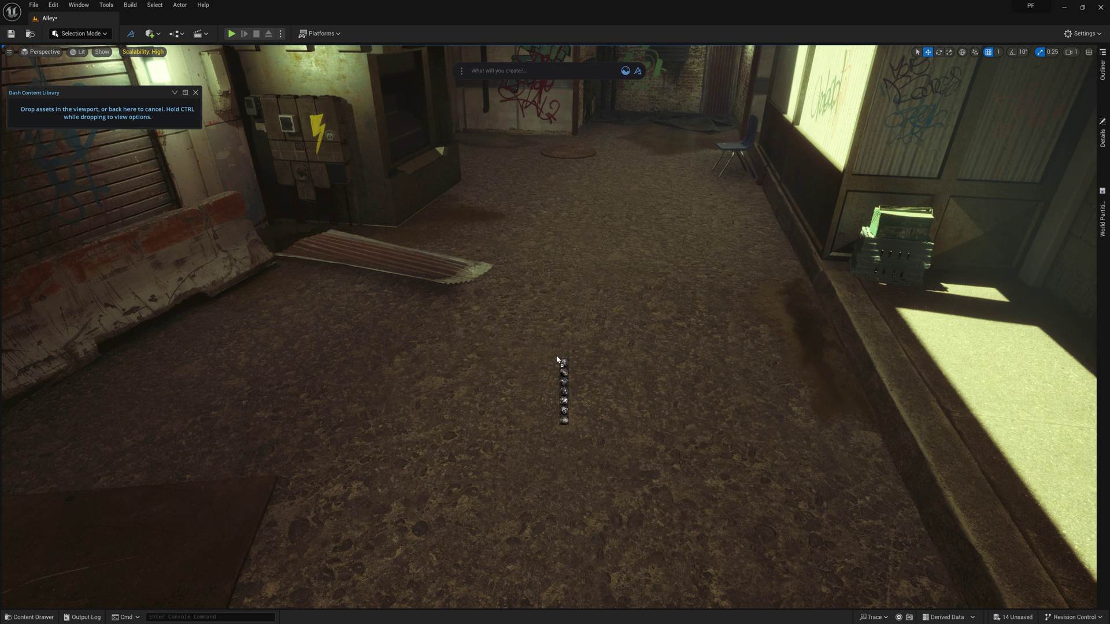
{"action": "left_click", "coordinate": [558, 361]}
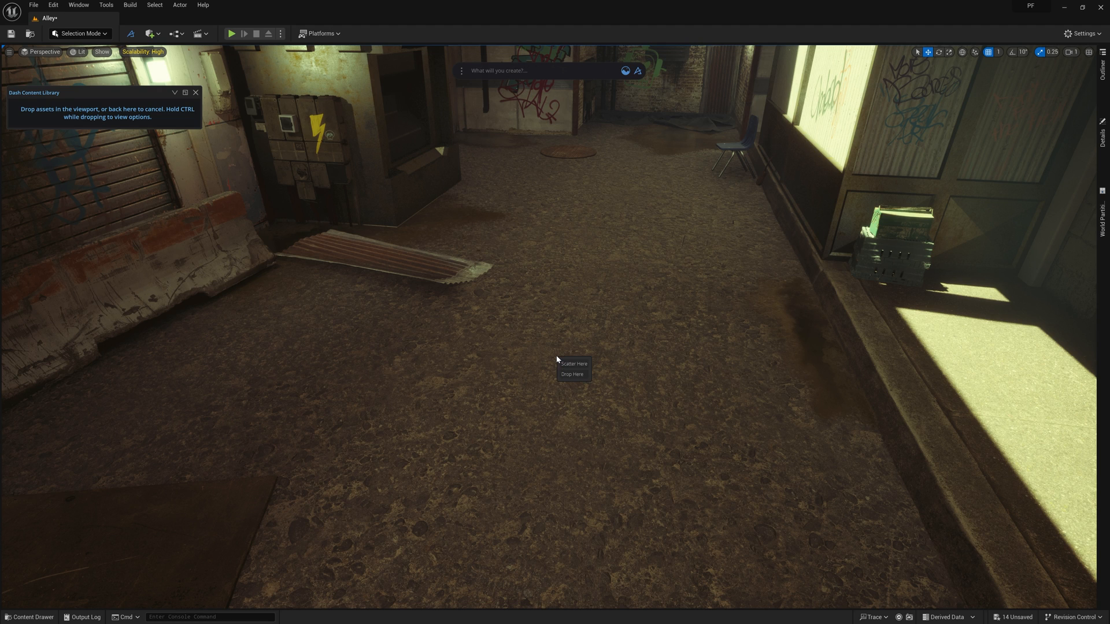
{"action": "mouse_move", "coordinate": [573, 393]}
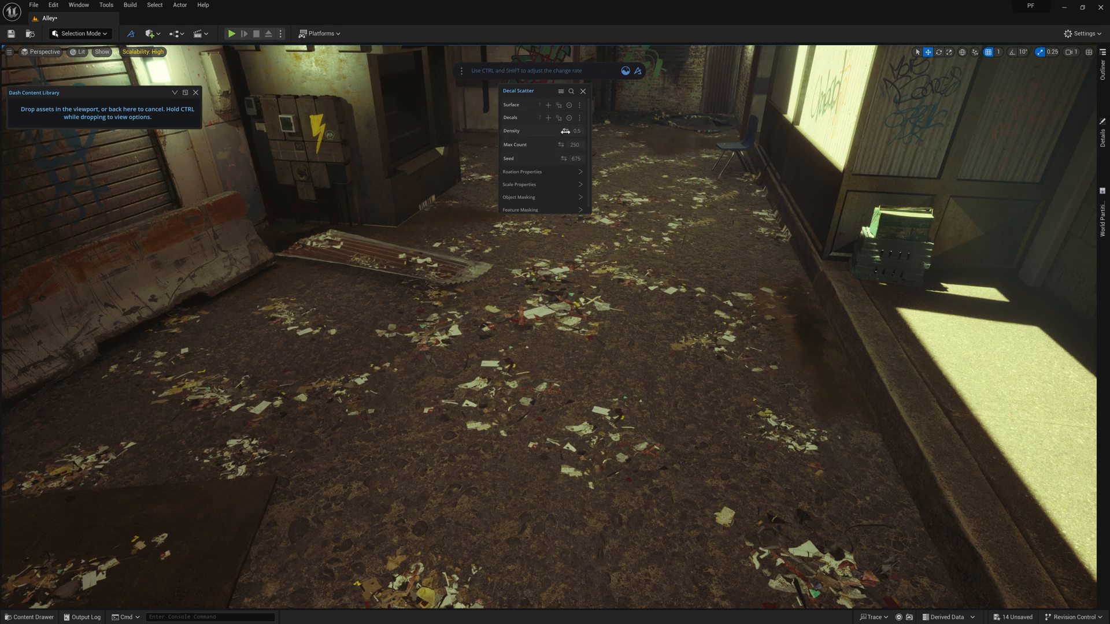
Thin the garbage scatter into fewer piles and adjust its max size, min size and decal depth
{"action": "left_click_drag", "start_coordinate": [573, 131], "coordinate": [567, 131]}
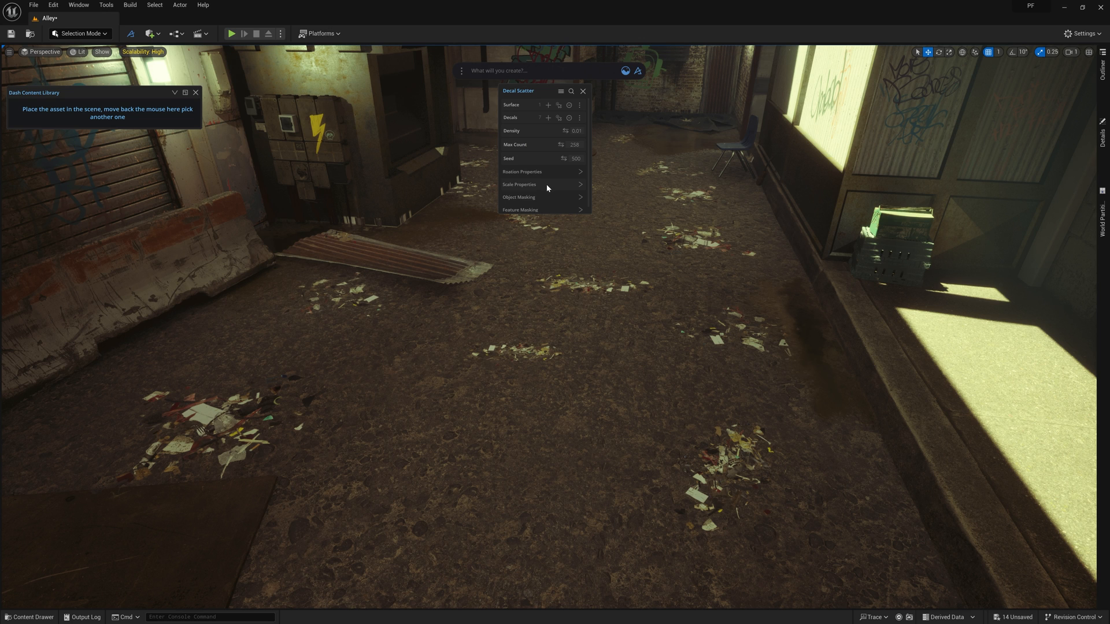
{"action": "left_click", "coordinate": [519, 184]}
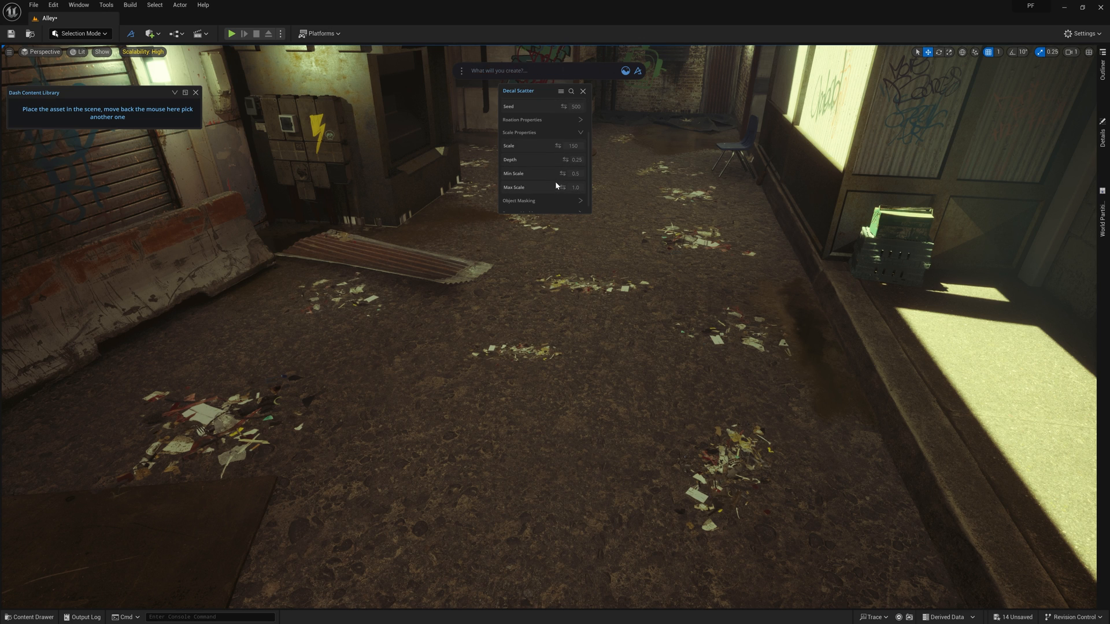
{"action": "left_click_drag", "start_coordinate": [575, 174], "coordinate": [591, 174]}
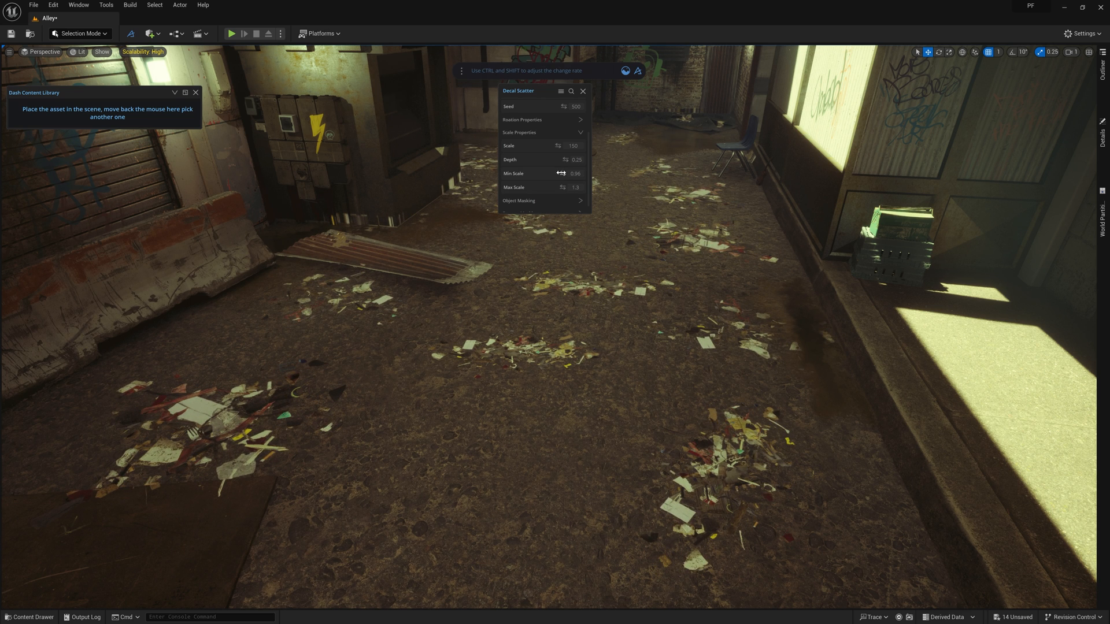
{"action": "left_click_drag", "start_coordinate": [560, 173], "coordinate": [574, 174]}
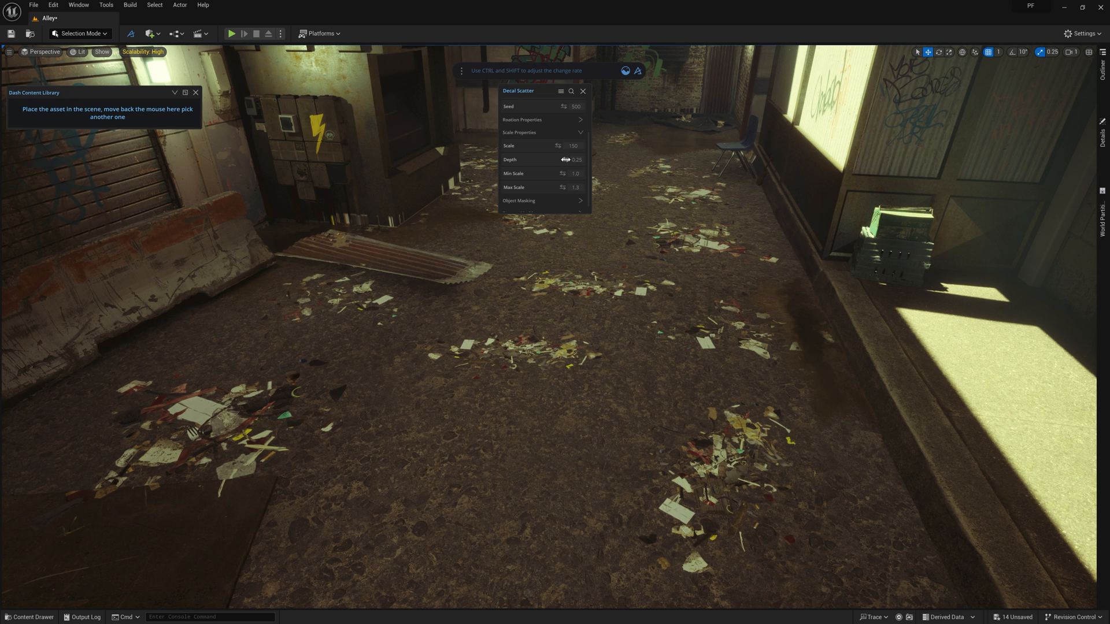
{"action": "left_click_drag", "start_coordinate": [574, 187], "coordinate": [581, 187]}
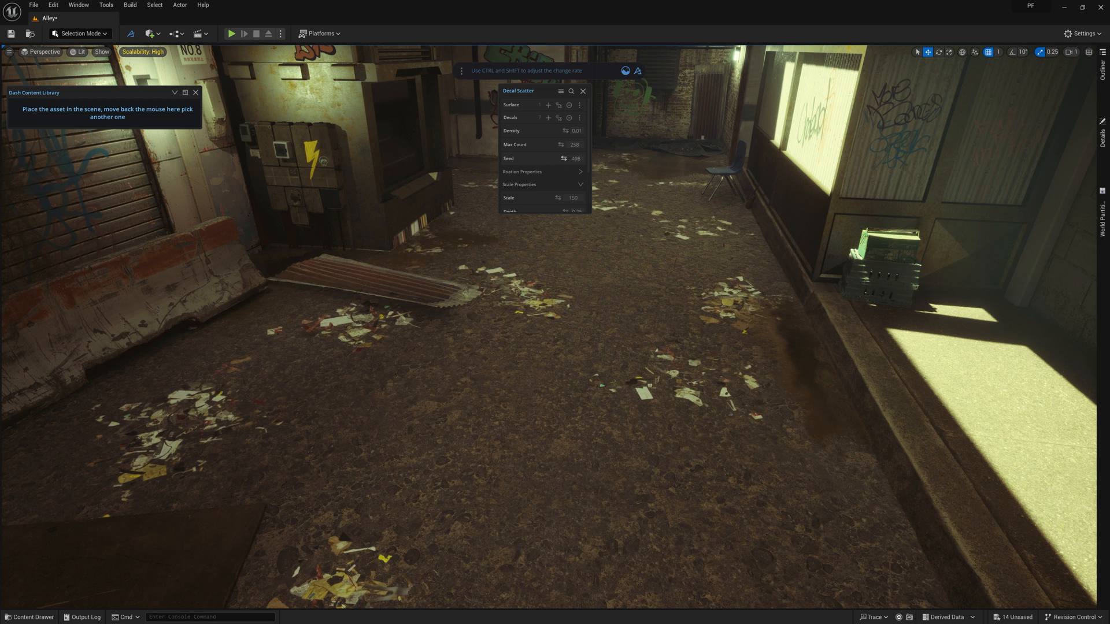
Raise the Scale value in Scale Properties to enlarge the scattered puddle decals
{"action": "left_click", "coordinate": [563, 157]}
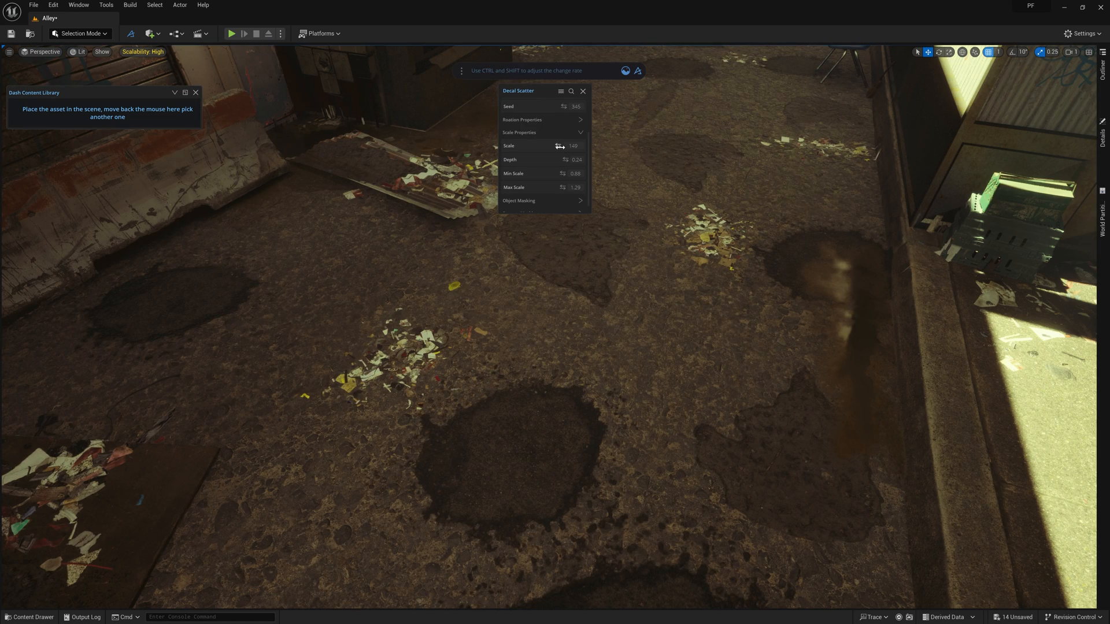
{"action": "left_click_drag", "start_coordinate": [559, 146], "coordinate": [573, 145]}
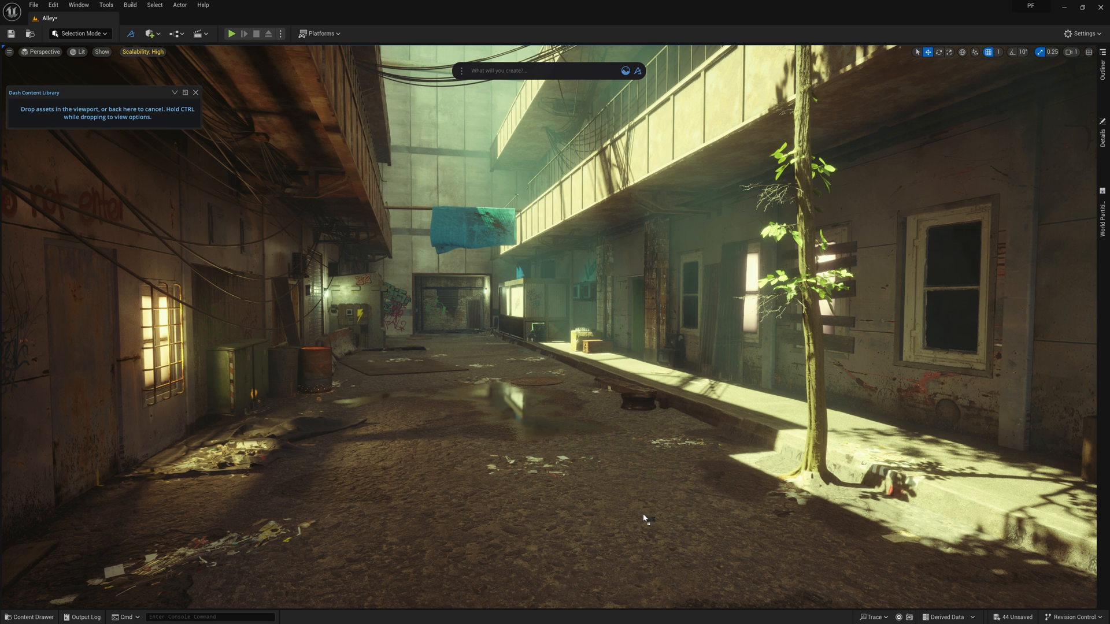
Scatter weeds on the floor, mask them by proximity to the tree, and tune Proximity Distance and Min Scale
{"action": "left_click", "coordinate": [645, 518]}
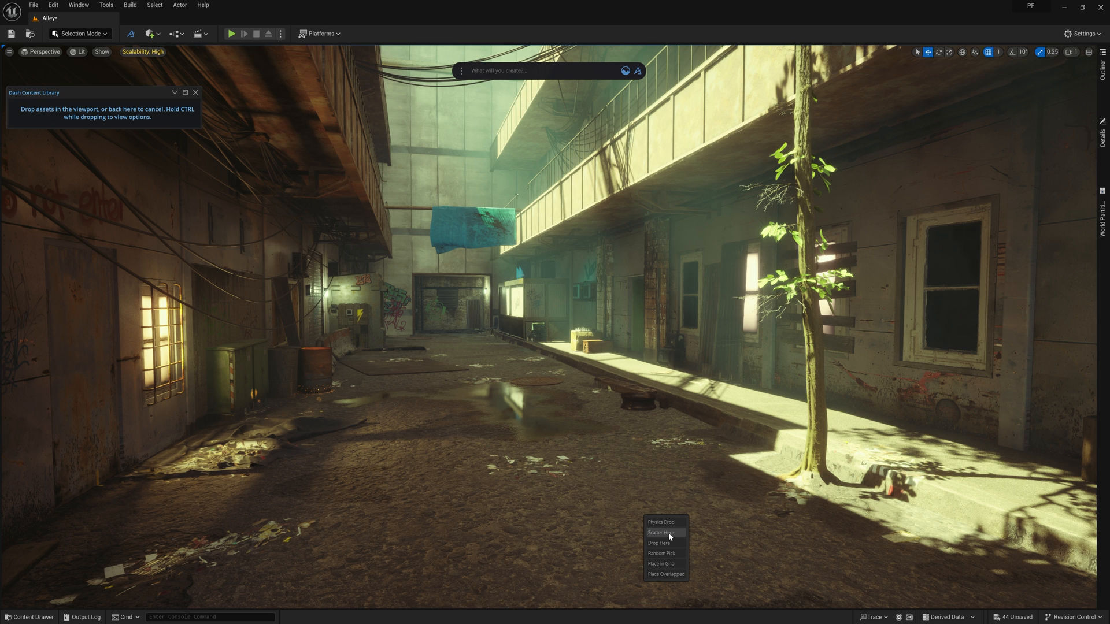
{"action": "left_click", "coordinate": [661, 531]}
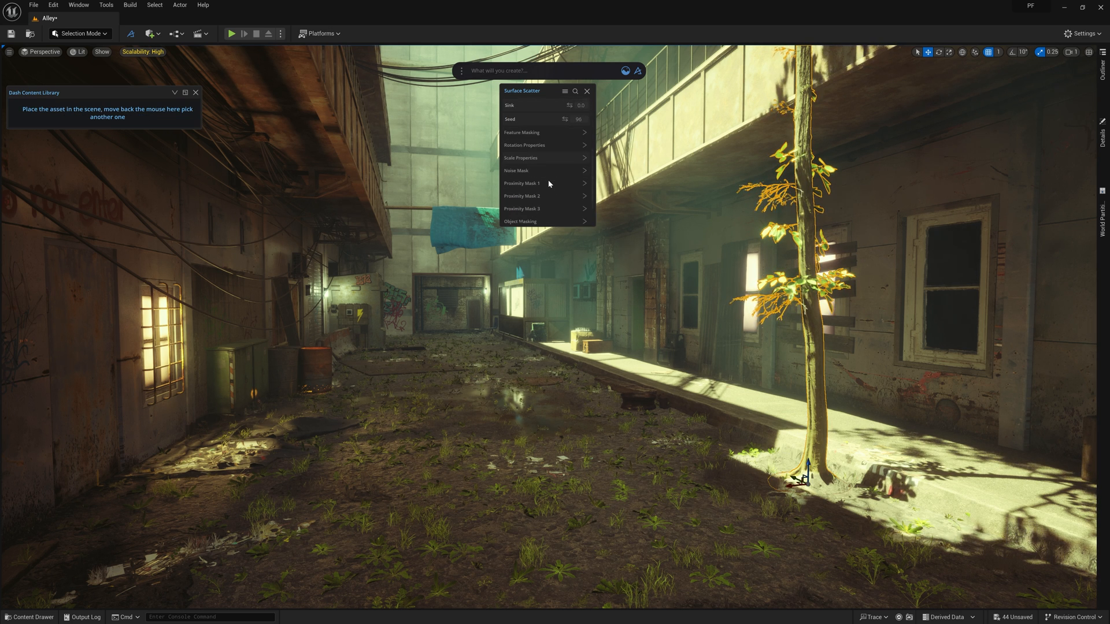
{"action": "left_click", "coordinate": [522, 183]}
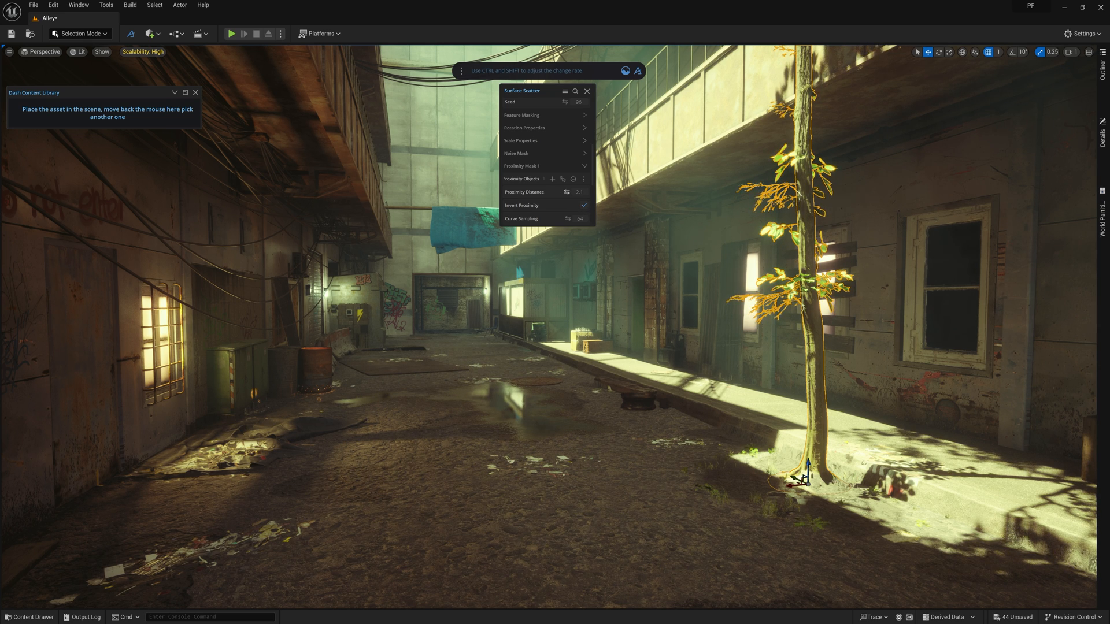
{"action": "left_click_drag", "start_coordinate": [579, 192], "coordinate": [594, 191]}
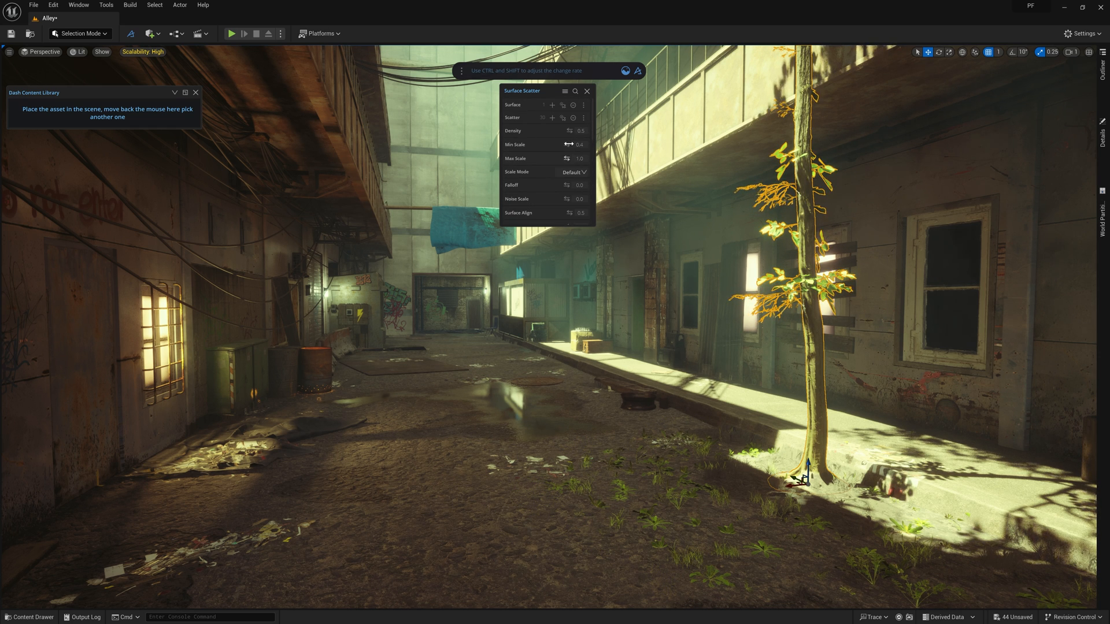
{"action": "left_click_drag", "start_coordinate": [538, 131], "coordinate": [580, 130]}
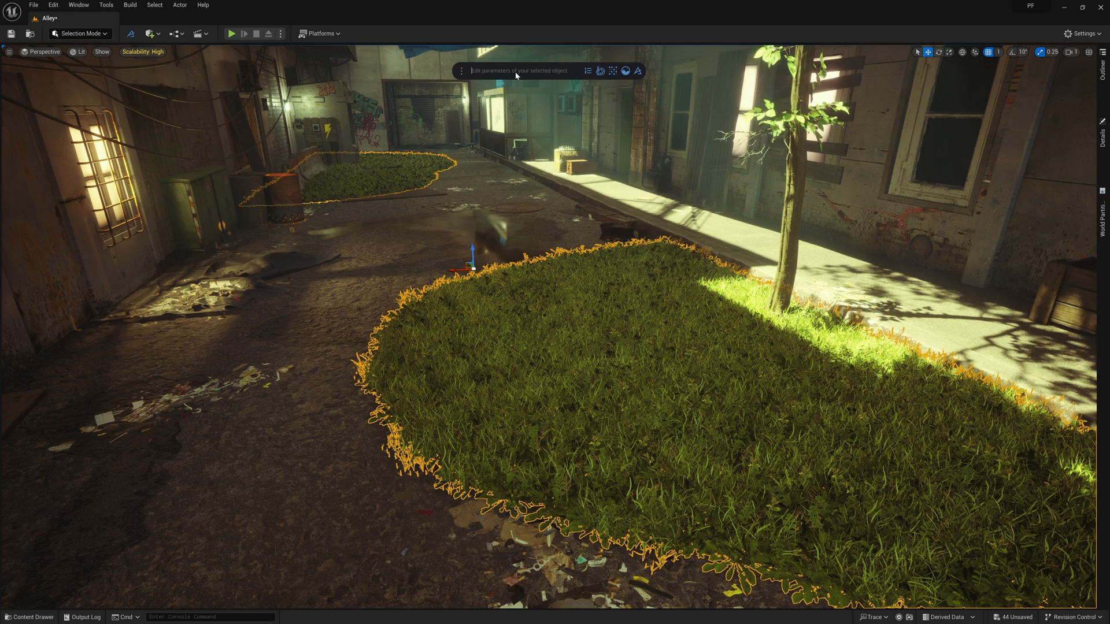
Run Convert Instances to Foliage from the Dash command bar on the scattered grass
{"action": "type", "text": "foliage"}
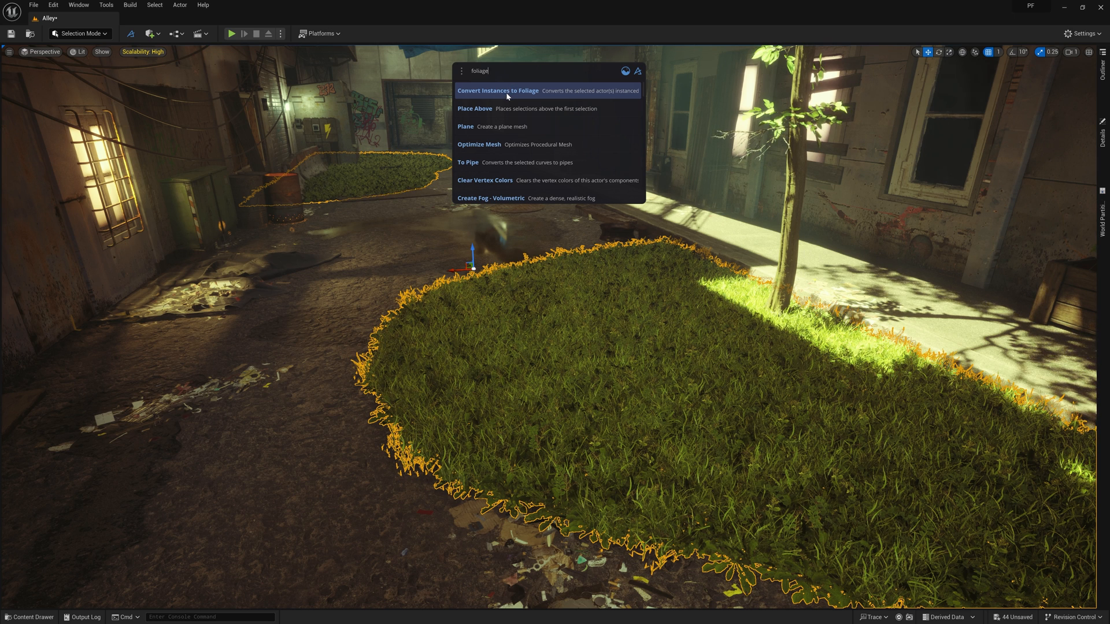
{"action": "left_click", "coordinate": [498, 90]}
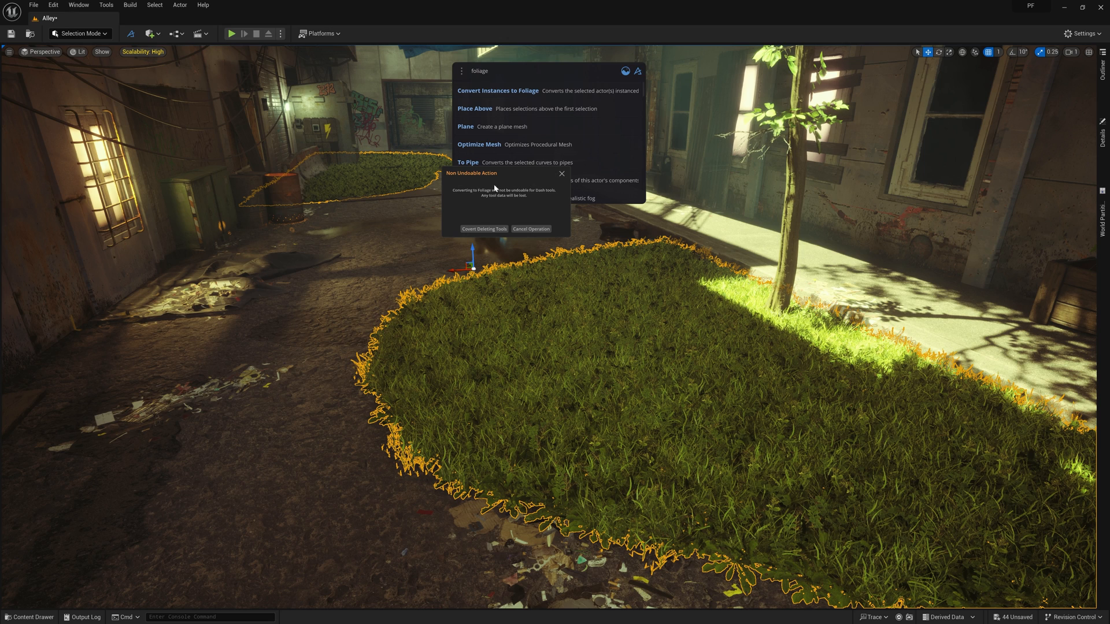
{"action": "mouse_move", "coordinate": [476, 180]}
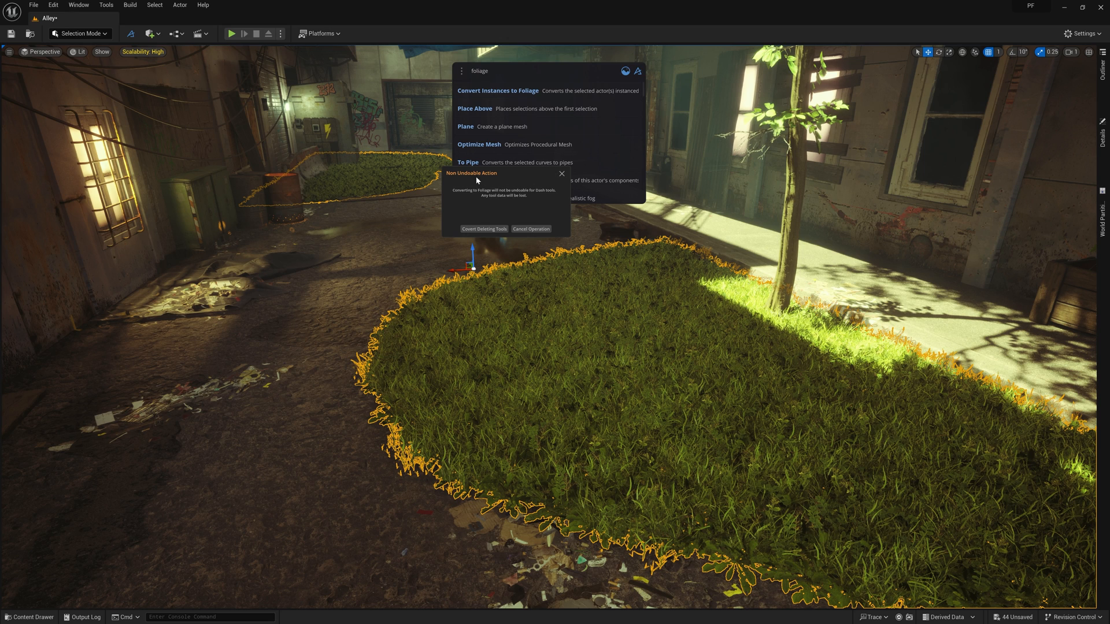
{"action": "mouse_move", "coordinate": [490, 184]}
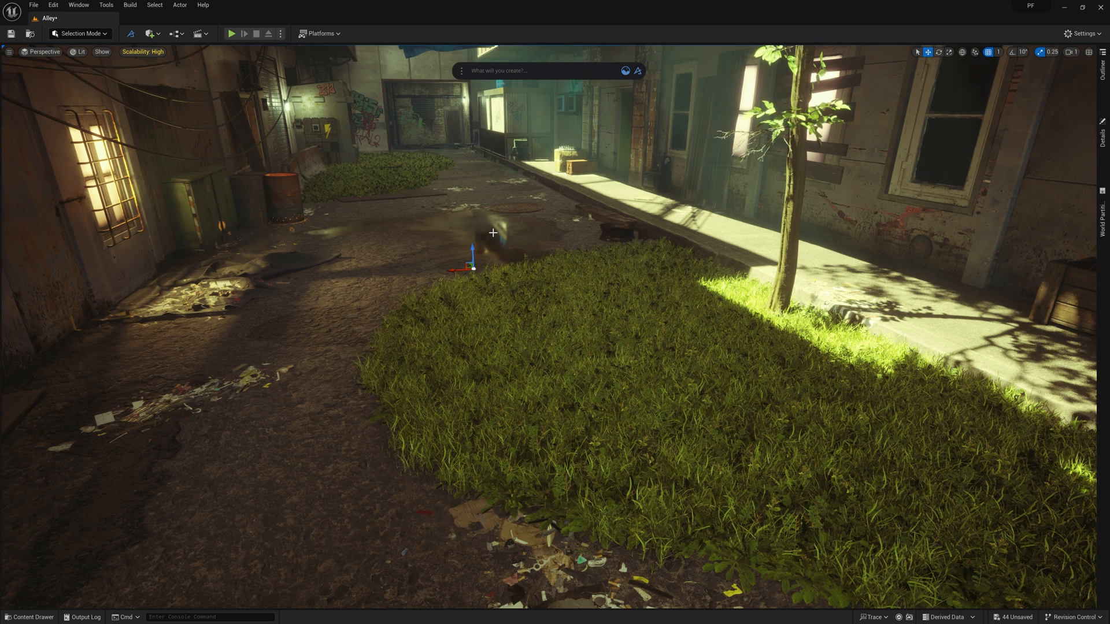
Switch the editor to Foliage mode and select the converted grass foliage types in the palette
{"action": "left_click", "coordinate": [79, 32]}
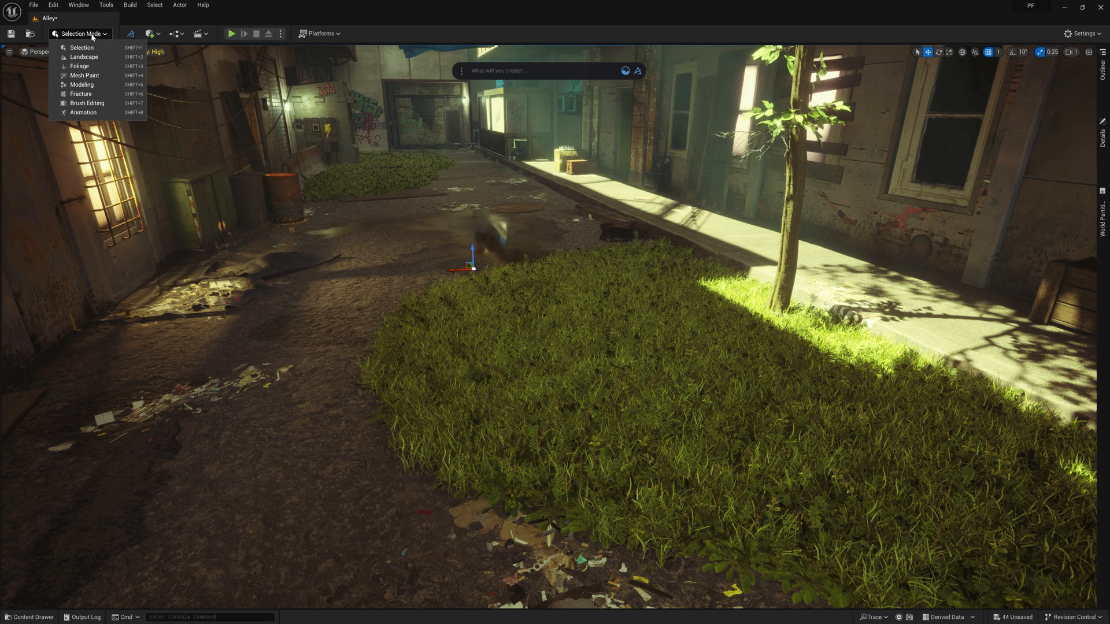
{"action": "left_click", "coordinate": [81, 66]}
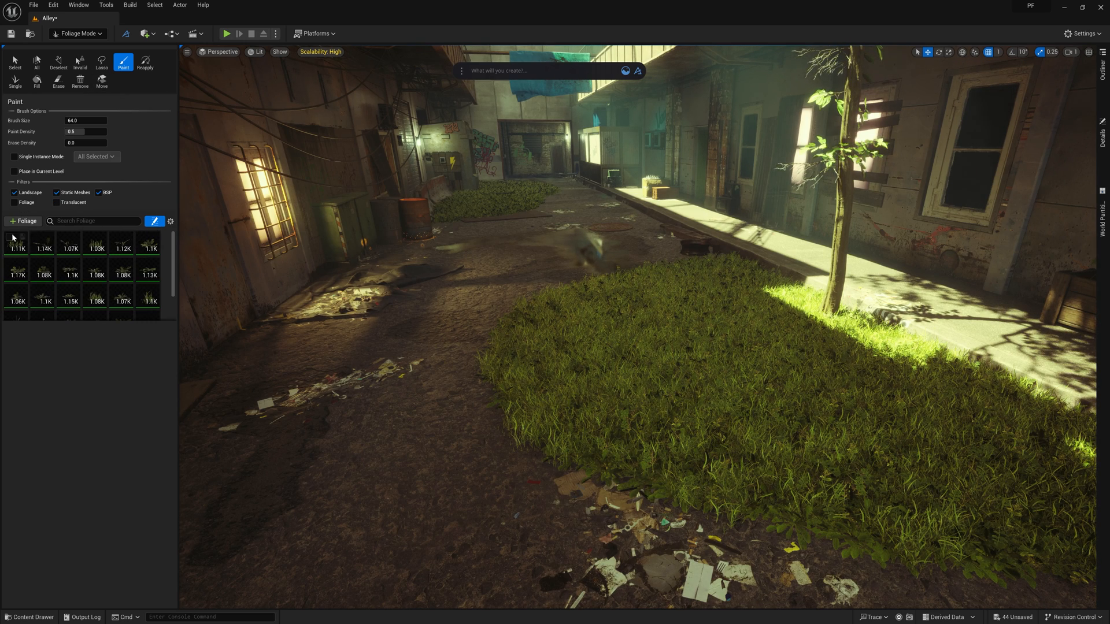
{"action": "left_click", "coordinate": [16, 245]}
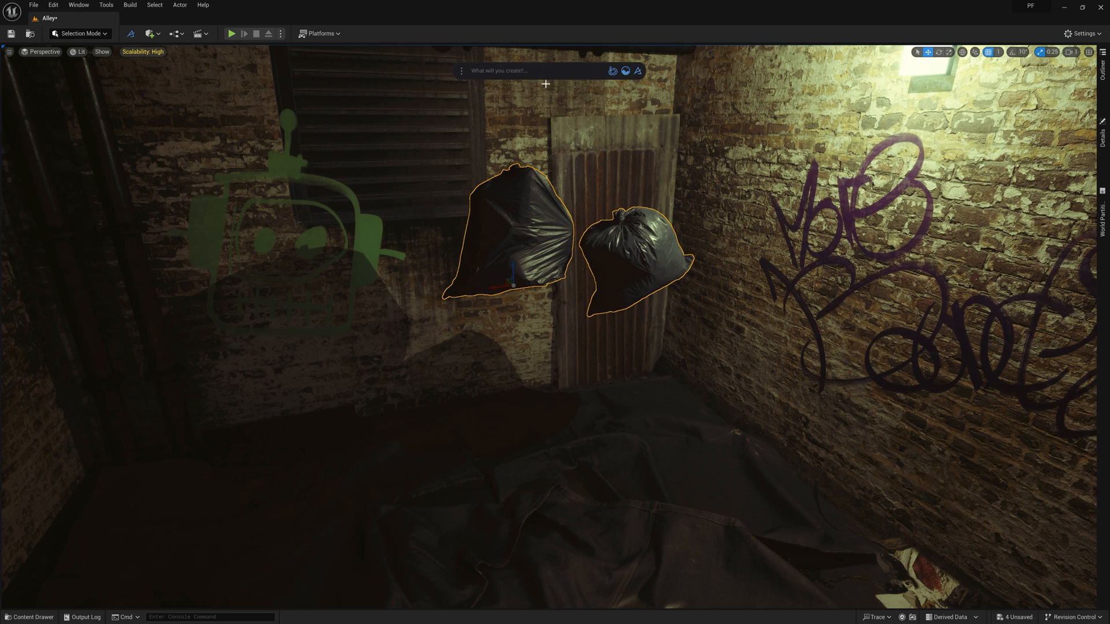
Find the Physics Tool via the Dash command bar ('PH') for the floating trash
{"action": "type", "text": "PH"}
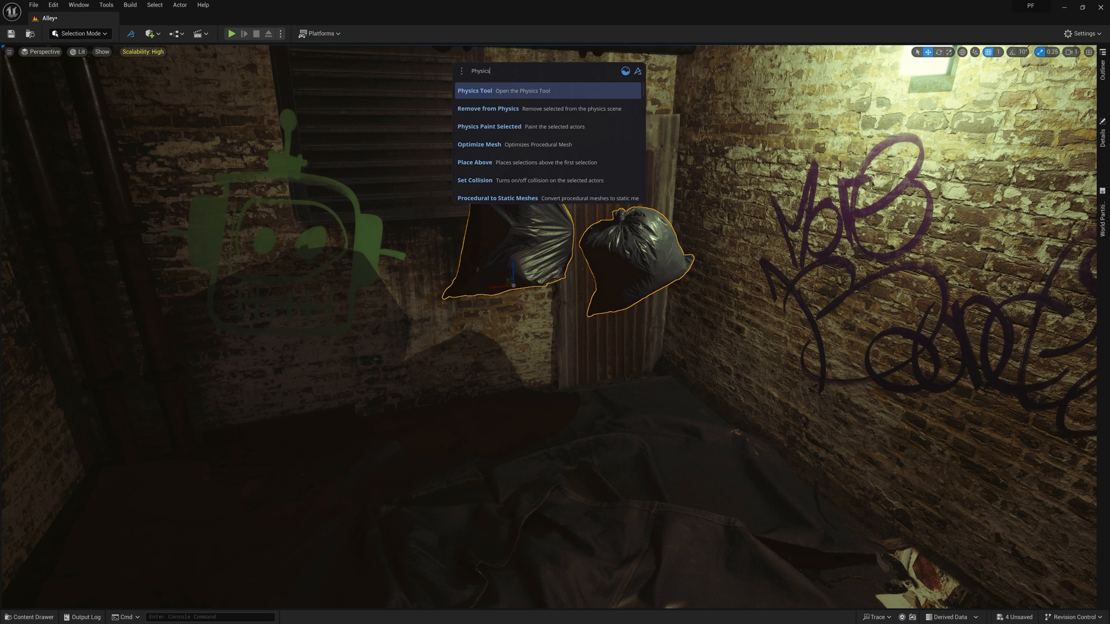
{"action": "left_click", "coordinate": [472, 90]}
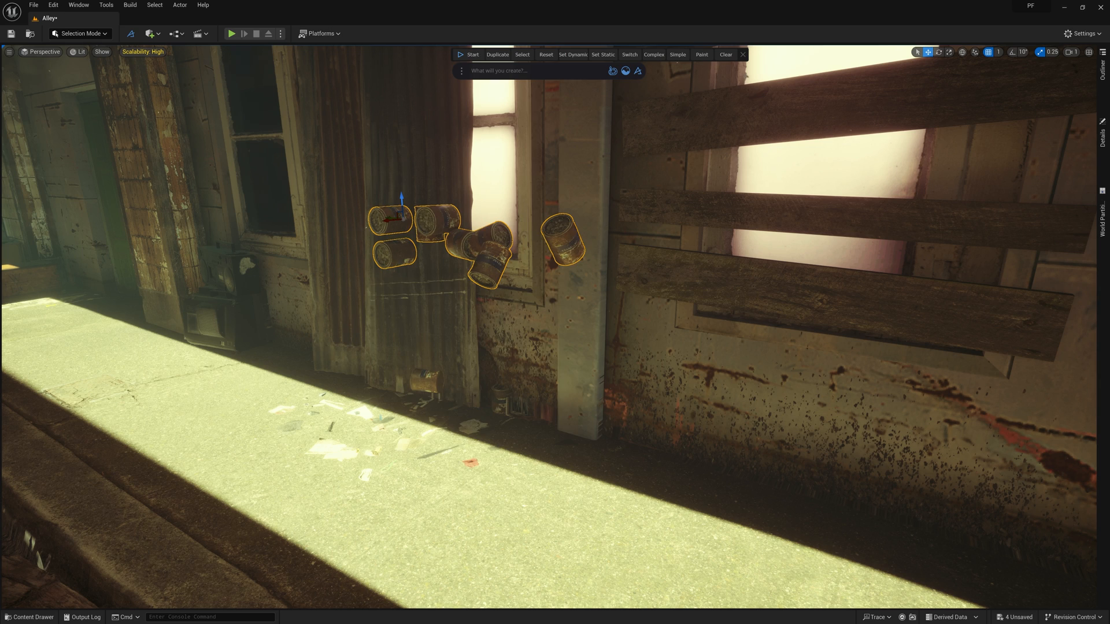
Start the physics simulation so the cans and trash bags drop and settle on the ground
{"action": "left_click", "coordinate": [469, 54]}
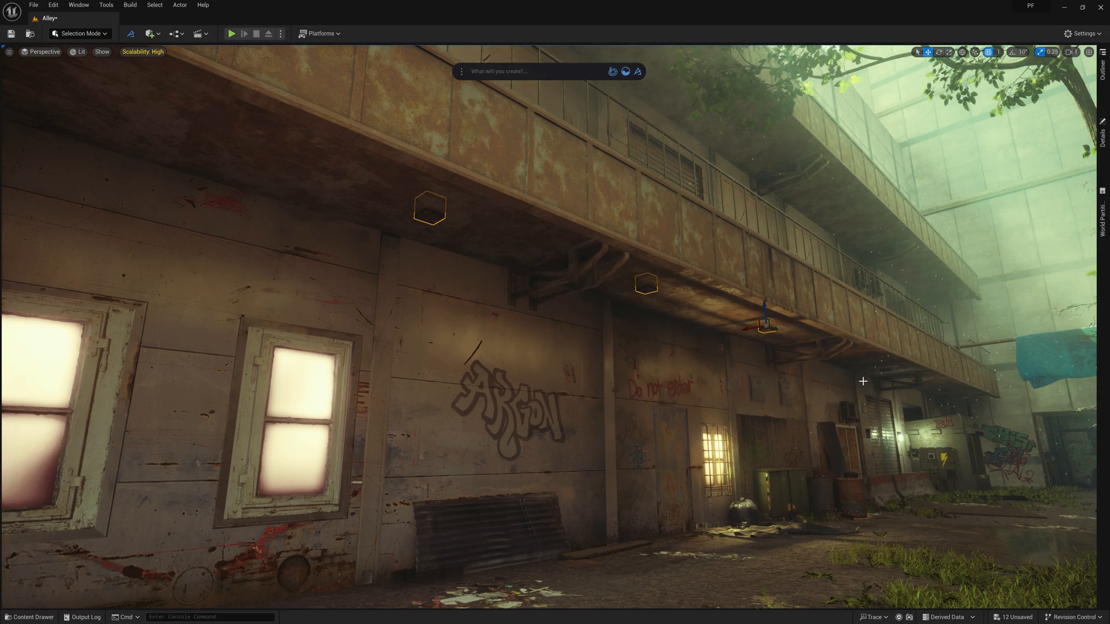
Create cables between the selected marker points with the Dash Cable Tool
{"action": "left_click_drag", "start_coordinate": [862, 380], "coordinate": [848, 331]}
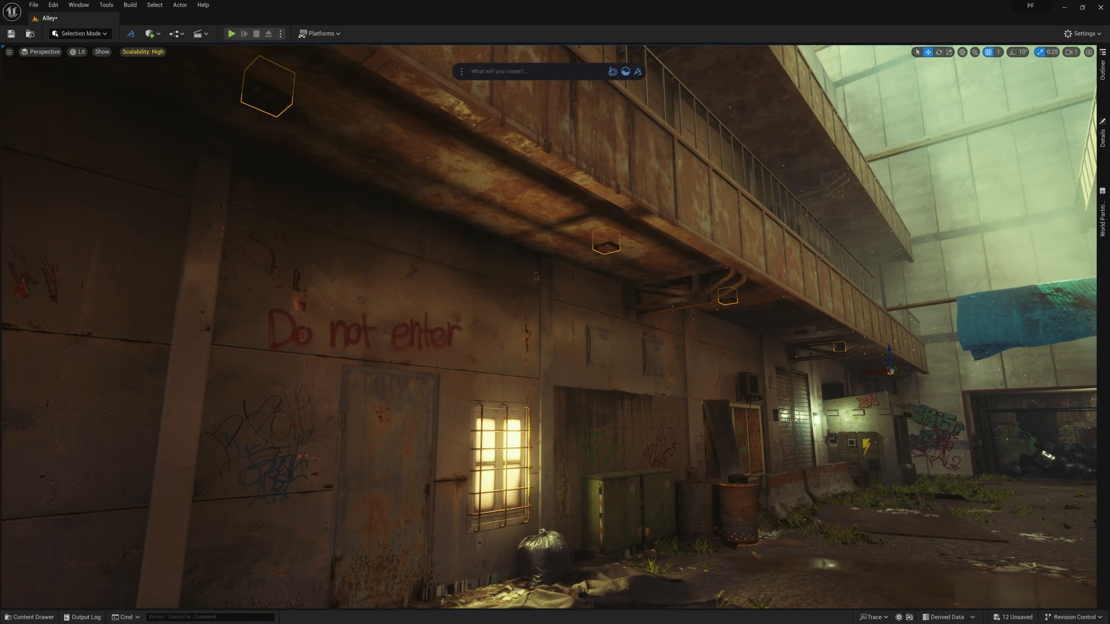
{"action": "type", "text": "Cable"}
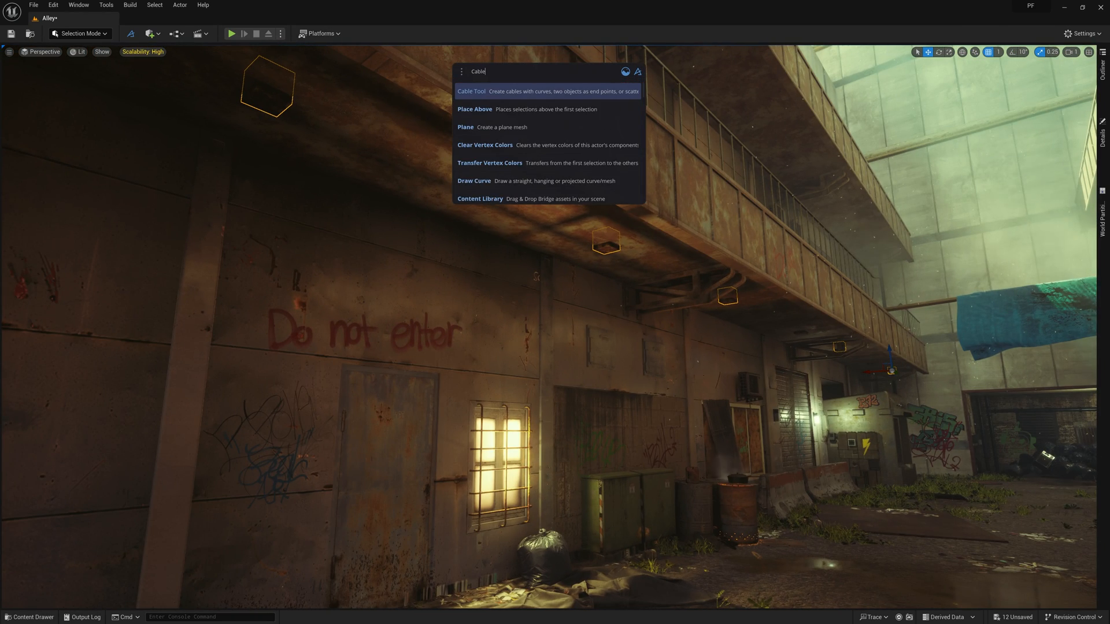
{"action": "left_click", "coordinate": [472, 90]}
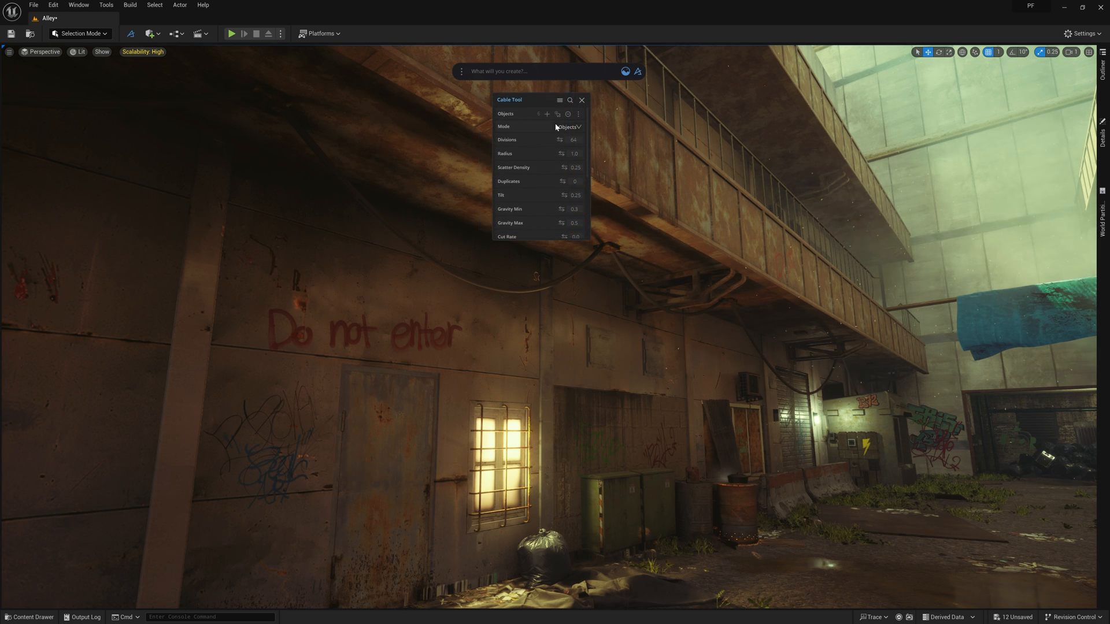
Lower cable Radius, raise Duplicates and Connection Rate, and adjust Gravity Max for sag
{"action": "left_click_drag", "start_coordinate": [573, 154], "coordinate": [559, 154]}
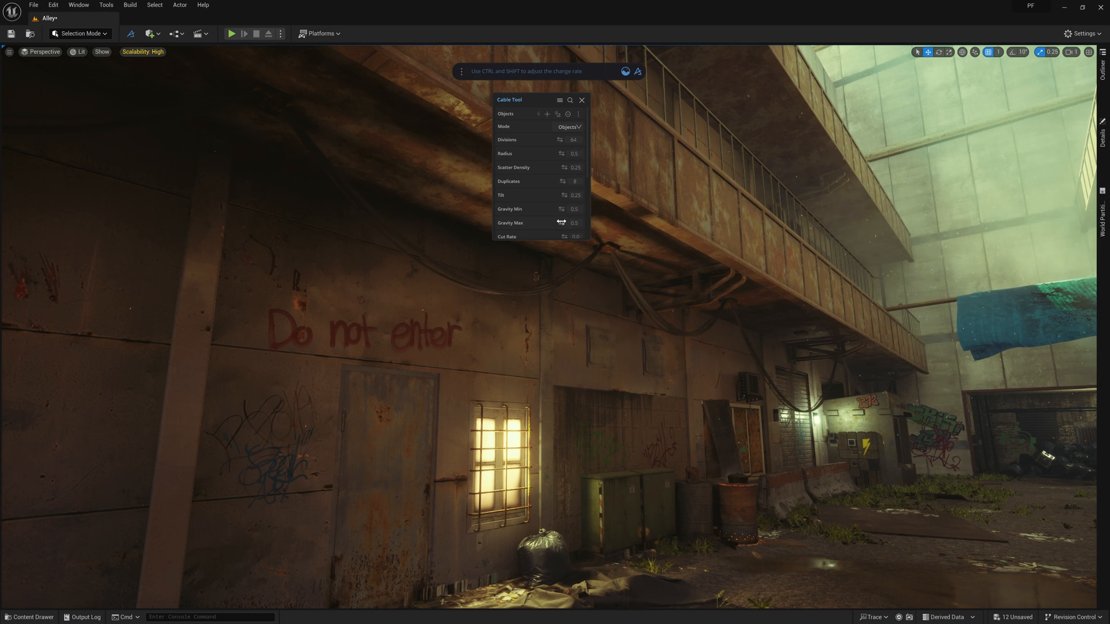
{"action": "left_click_drag", "start_coordinate": [573, 209], "coordinate": [559, 209]}
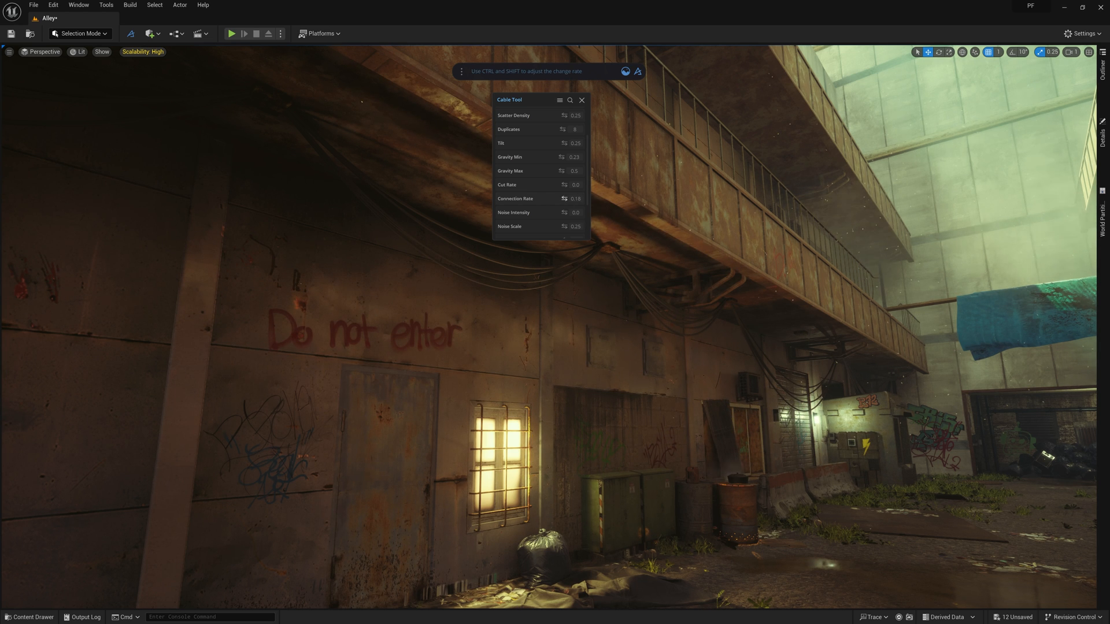
{"action": "left_click_drag", "start_coordinate": [573, 200], "coordinate": [580, 200]}
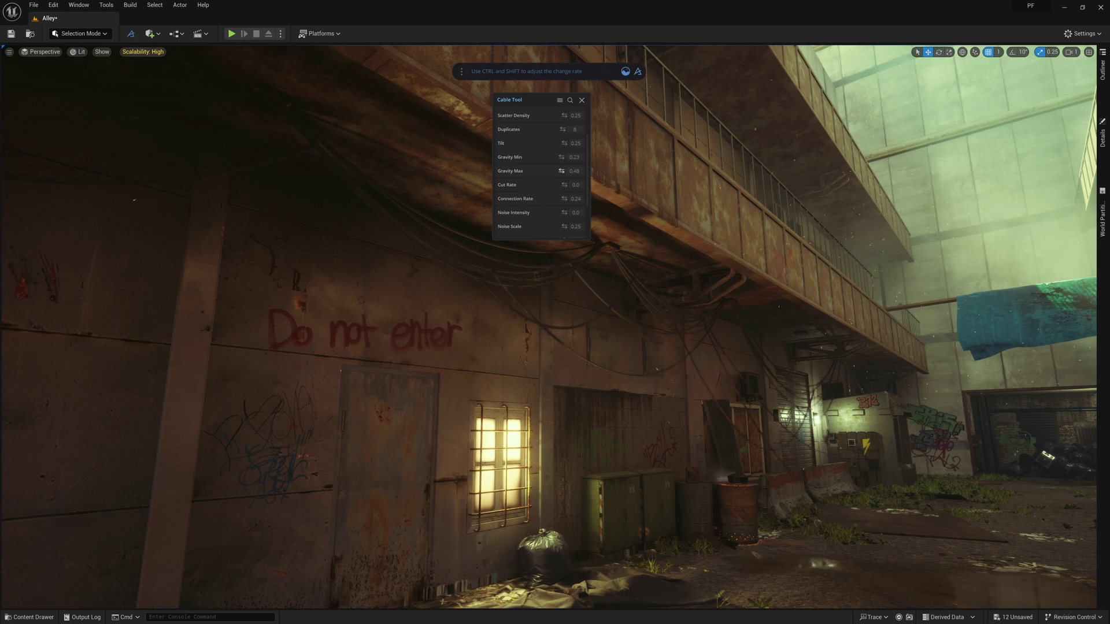
{"action": "left_click_drag", "start_coordinate": [574, 171], "coordinate": [577, 171]}
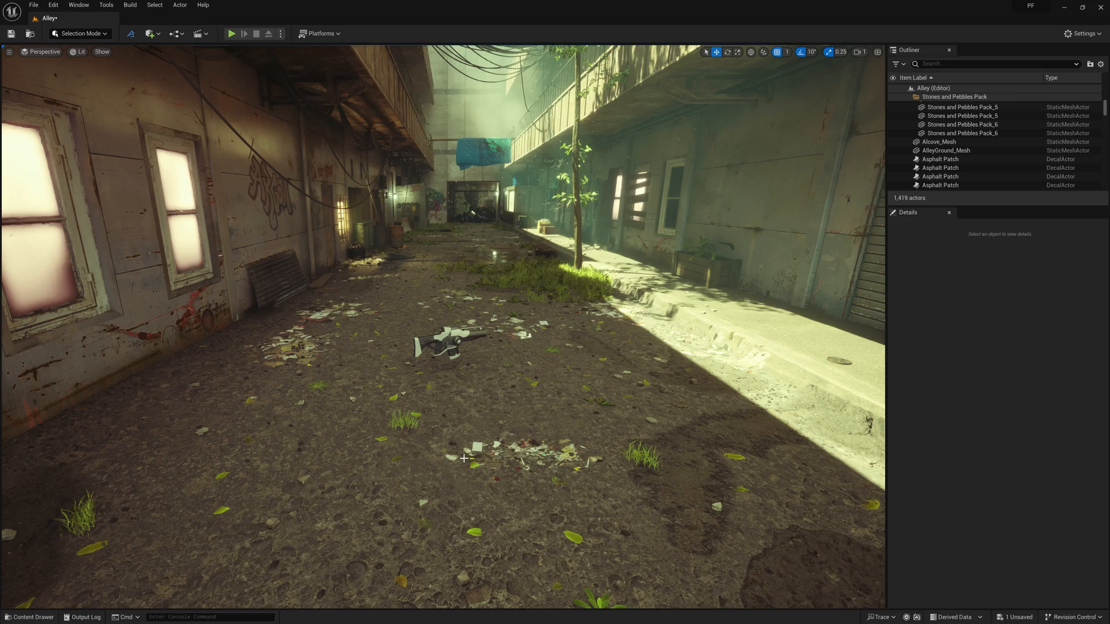
Start a Play From Here session from the middle of the alley floor
{"action": "right_click", "coordinate": [462, 459]}
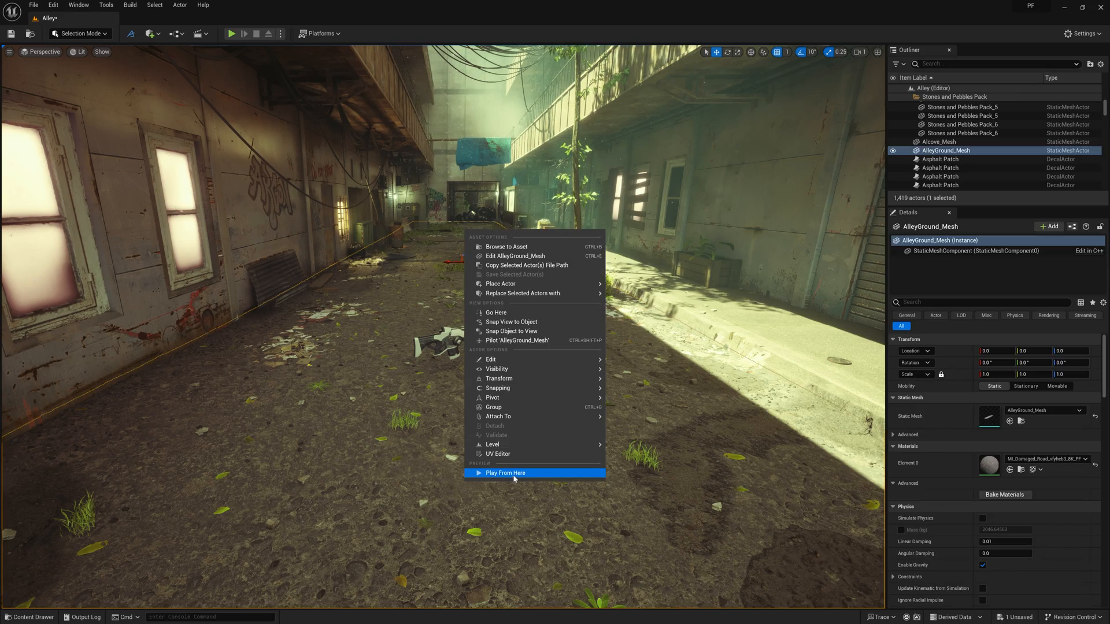
{"action": "left_click", "coordinate": [505, 472]}
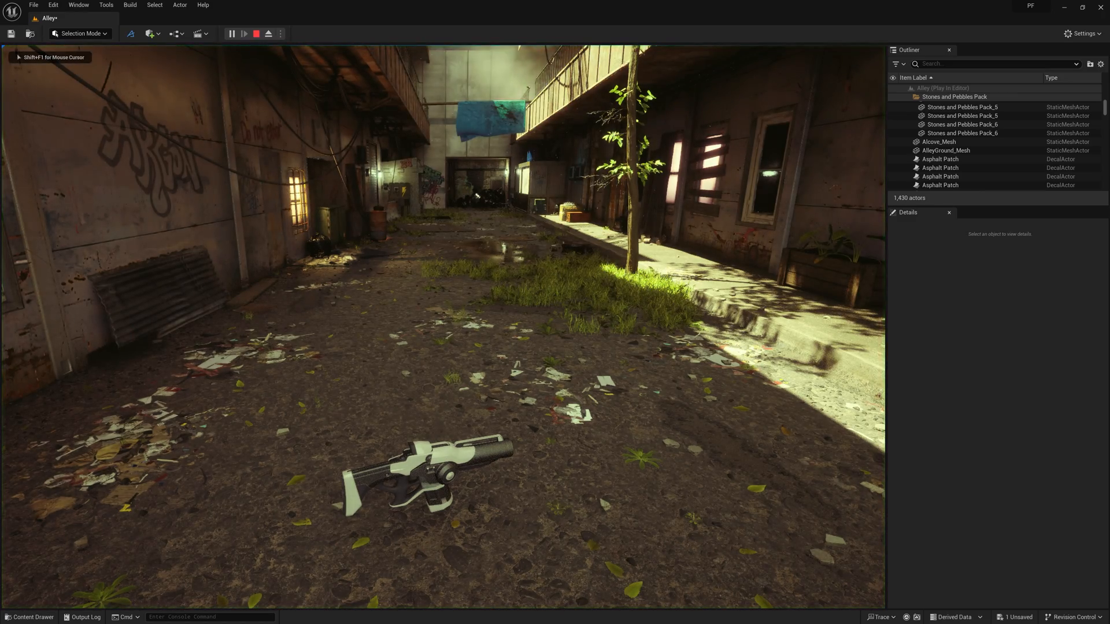